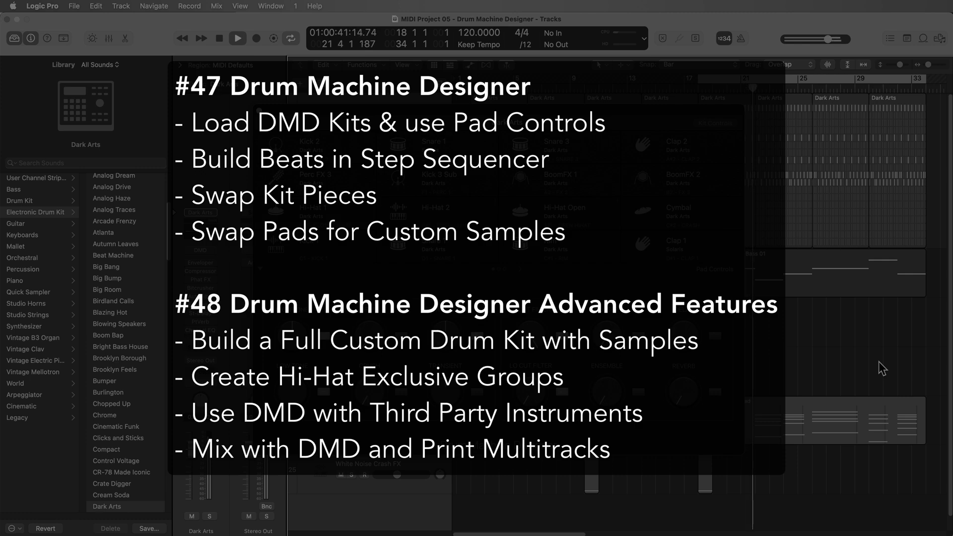
Step: Close the Invite collaborator dialog and view the Running Out of Time - Mix page's comments
click(239, 38)
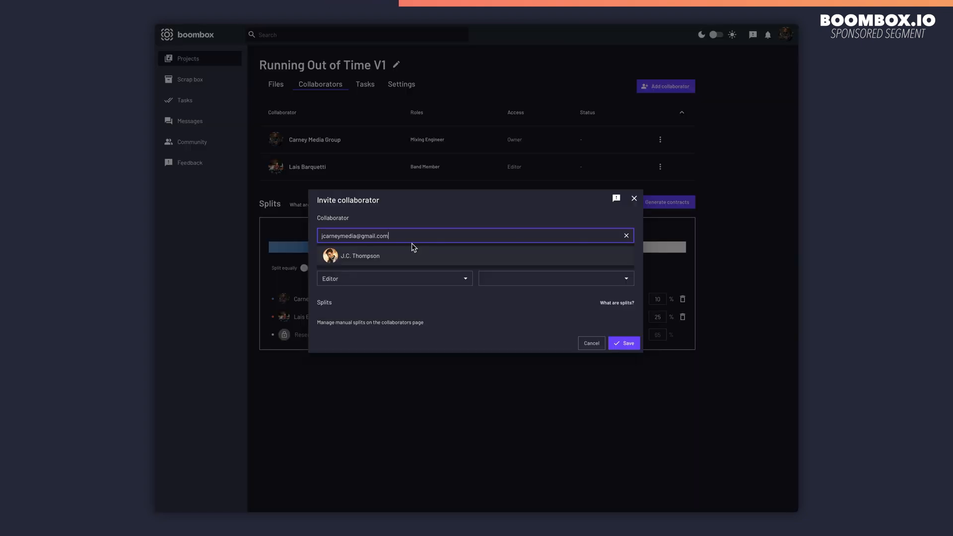
click(623, 342)
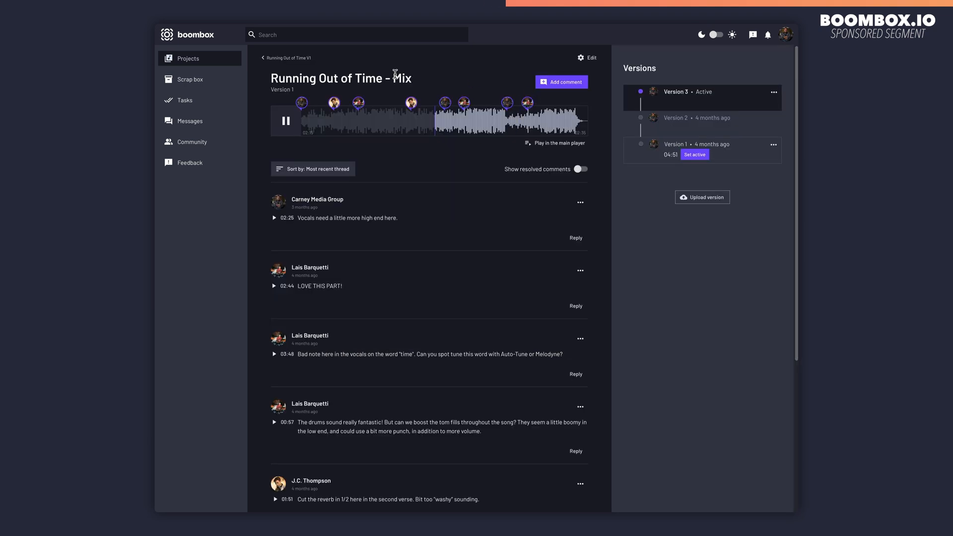
scroll(down, 3)
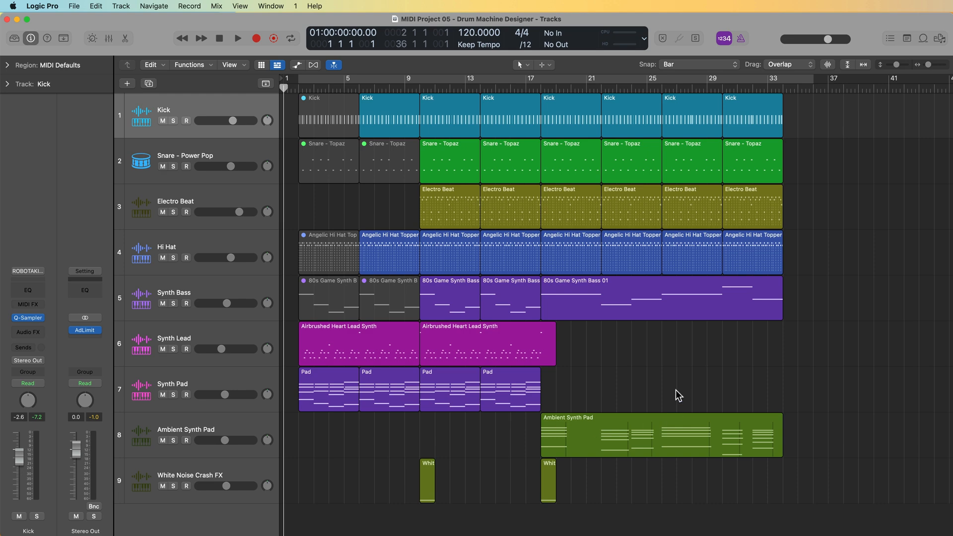
mouse_move(598, 370)
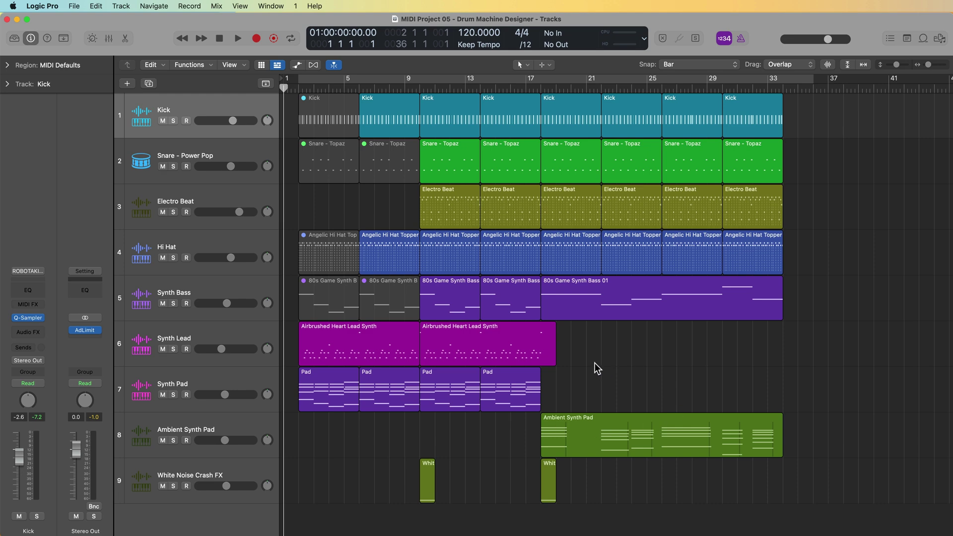
mouse_move(451, 284)
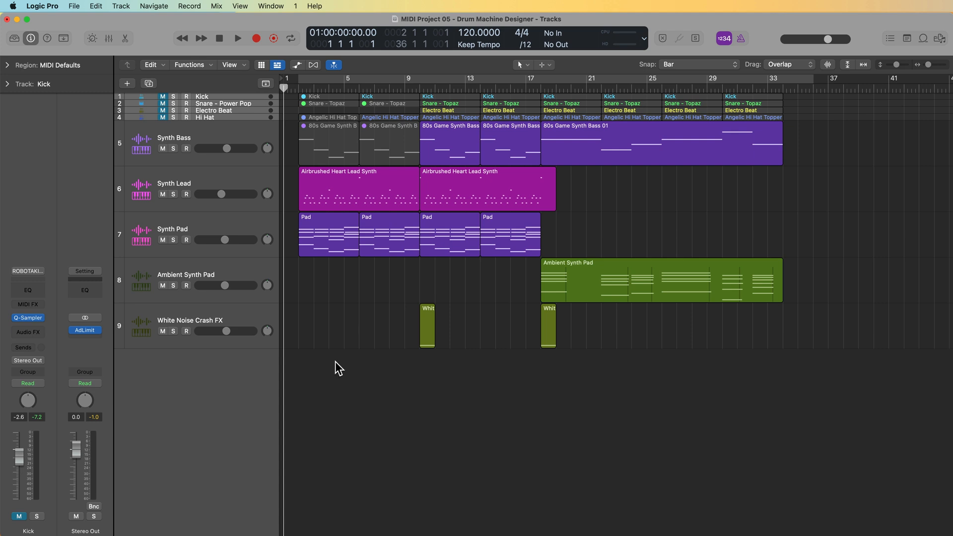
mouse_move(363, 382)
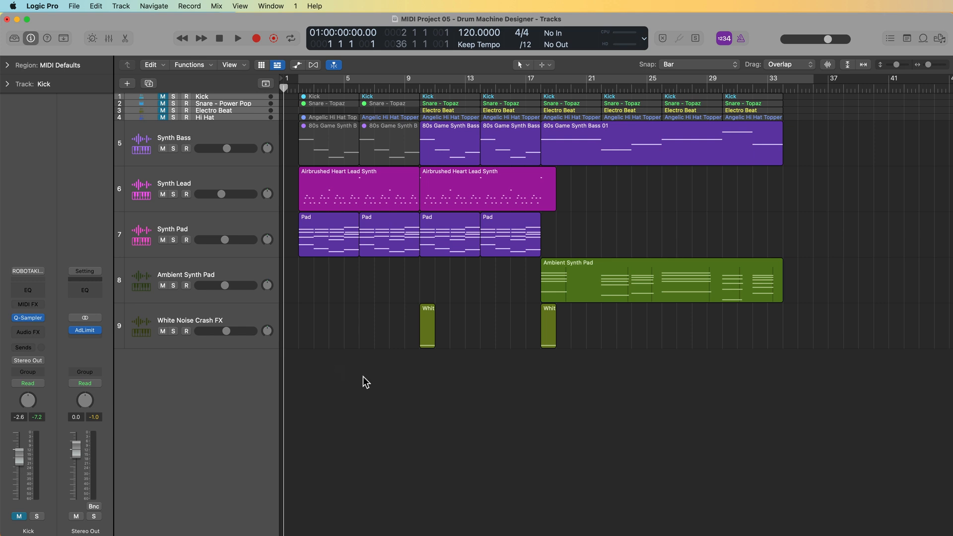
mouse_move(536, 411)
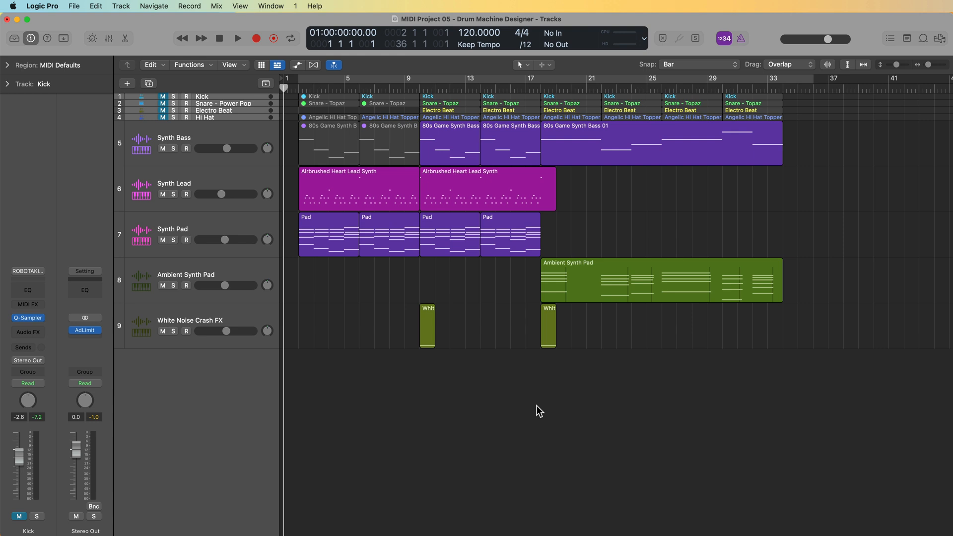
mouse_move(112, 126)
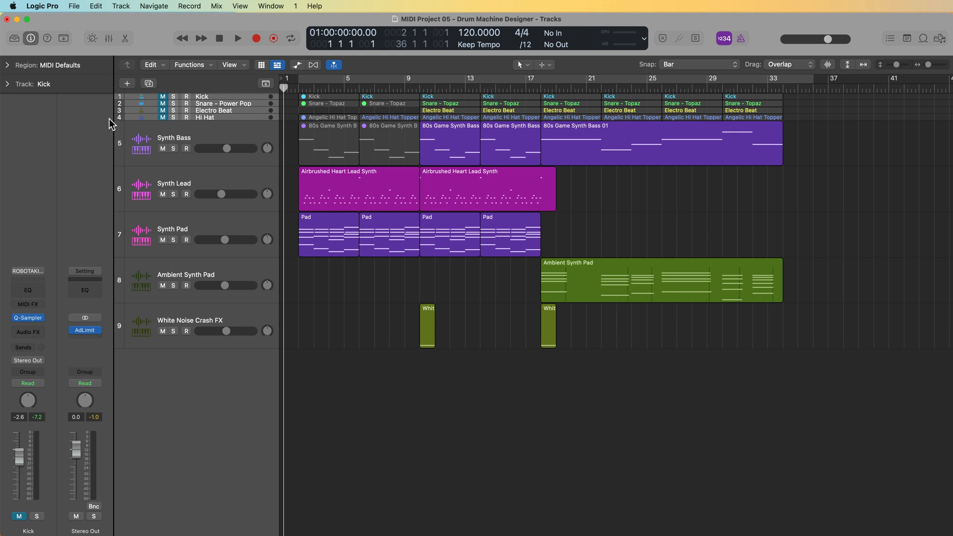
mouse_move(198, 83)
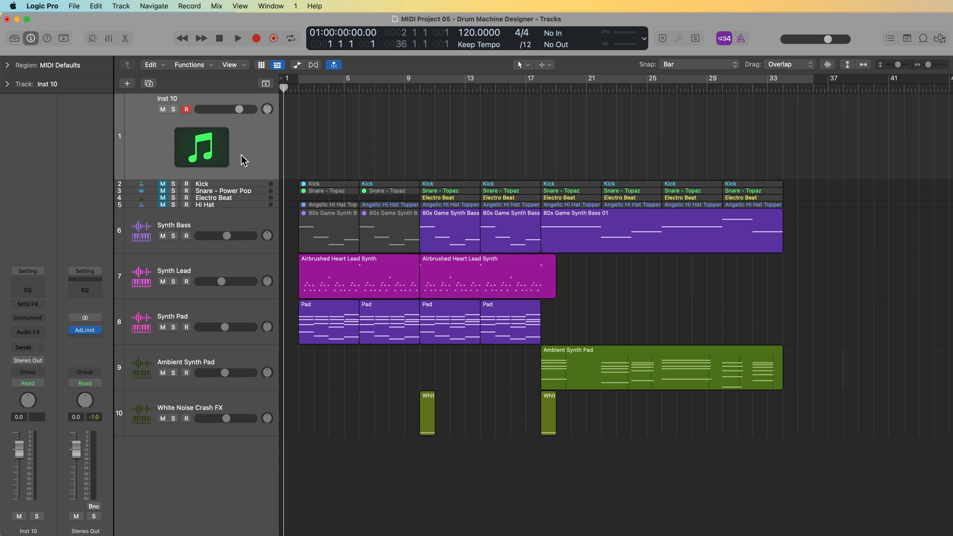
mouse_move(54, 318)
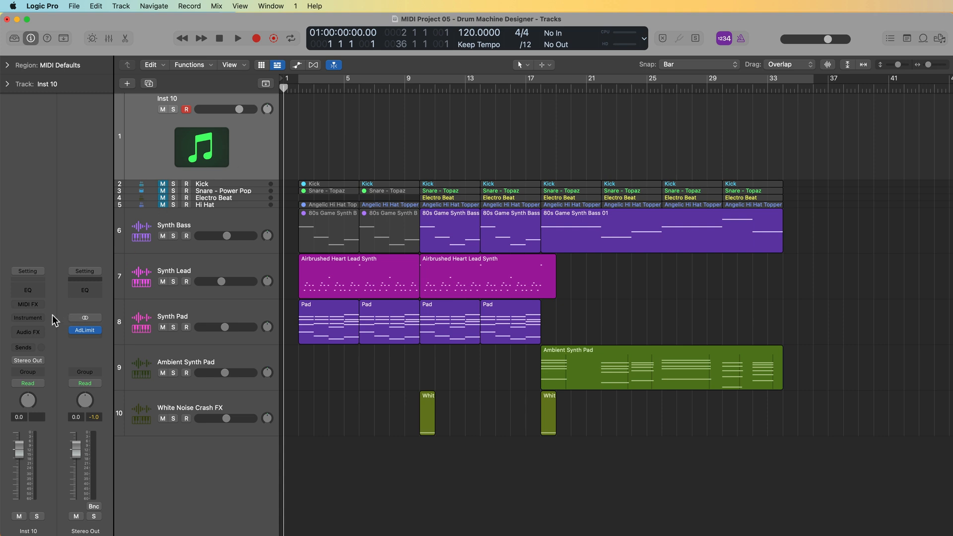
Step: Confirm the new empty software instrument track Inst 10 at the top of the project
click(28, 317)
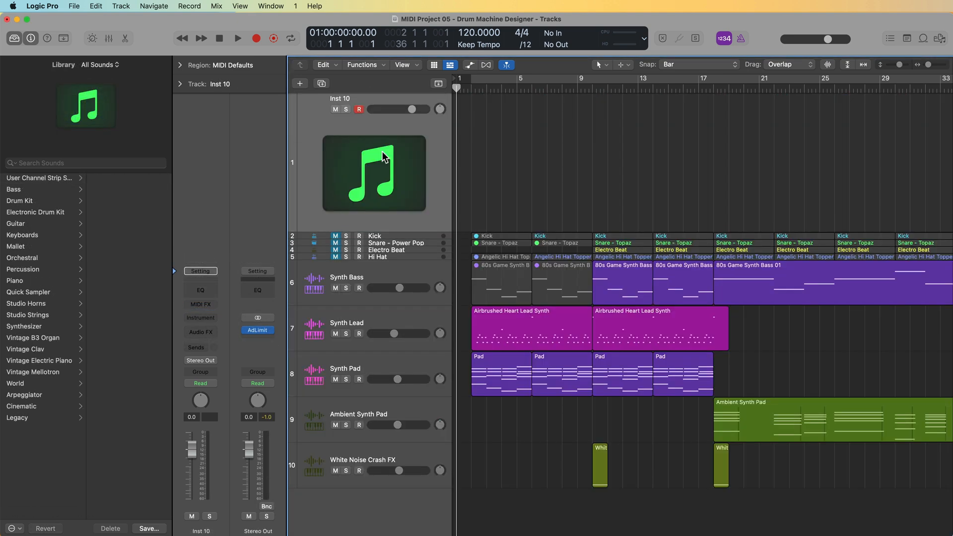
mouse_move(48, 216)
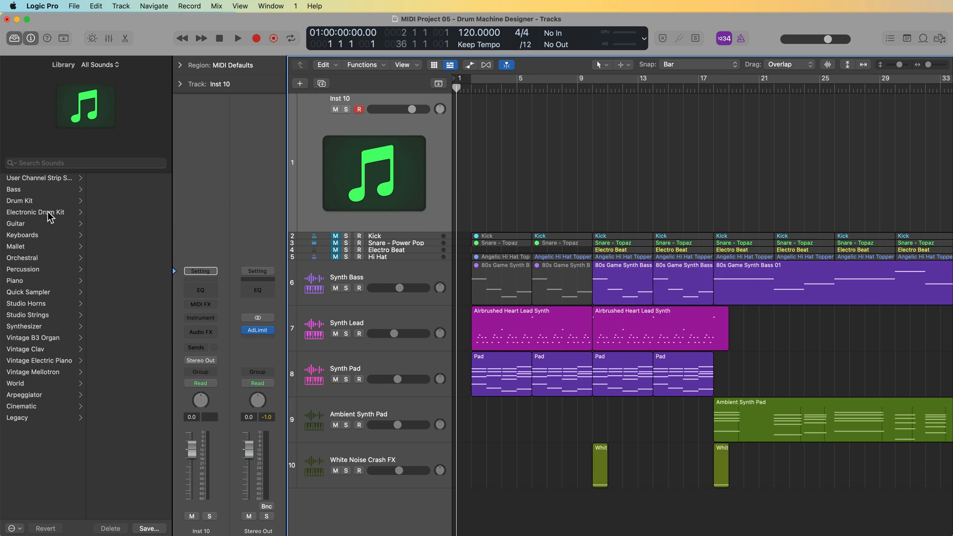
Step: Load the Dark Arts kit from the Electronic Drum Kit library onto Inst 10
click(36, 211)
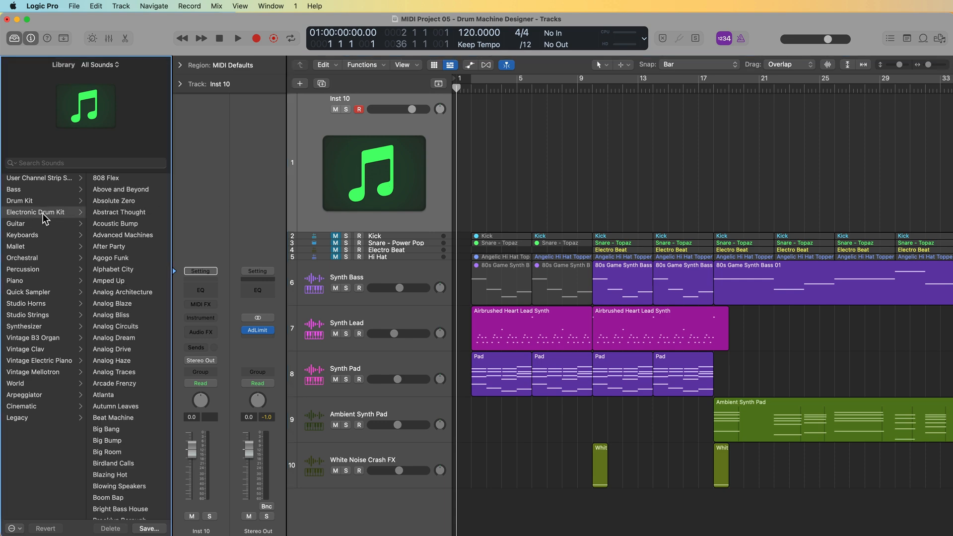
scroll(down, 3)
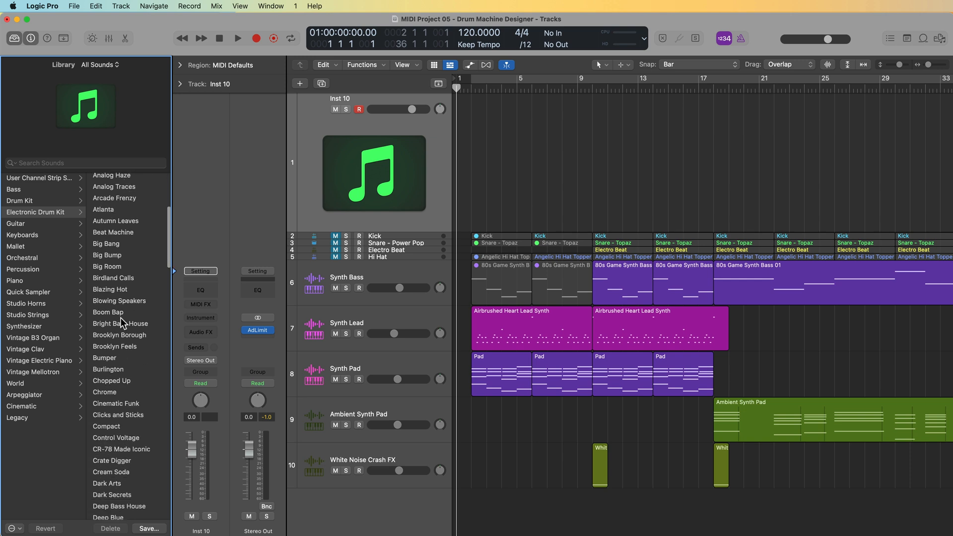
scroll(down, 3)
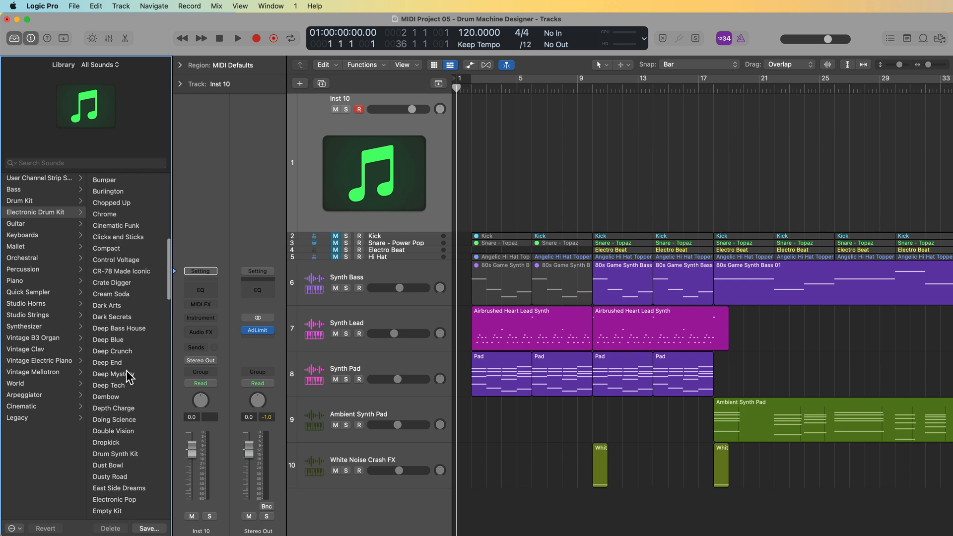
click(106, 316)
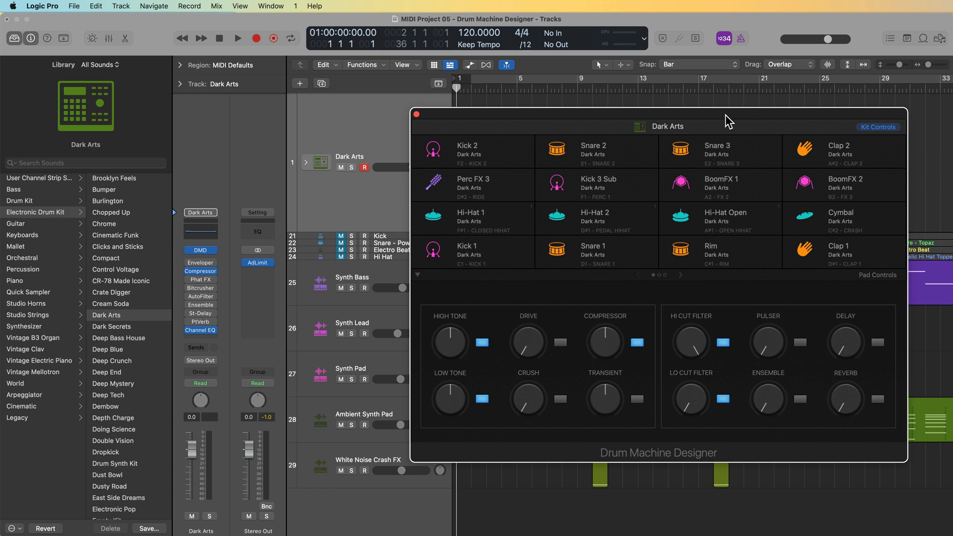
mouse_move(496, 250)
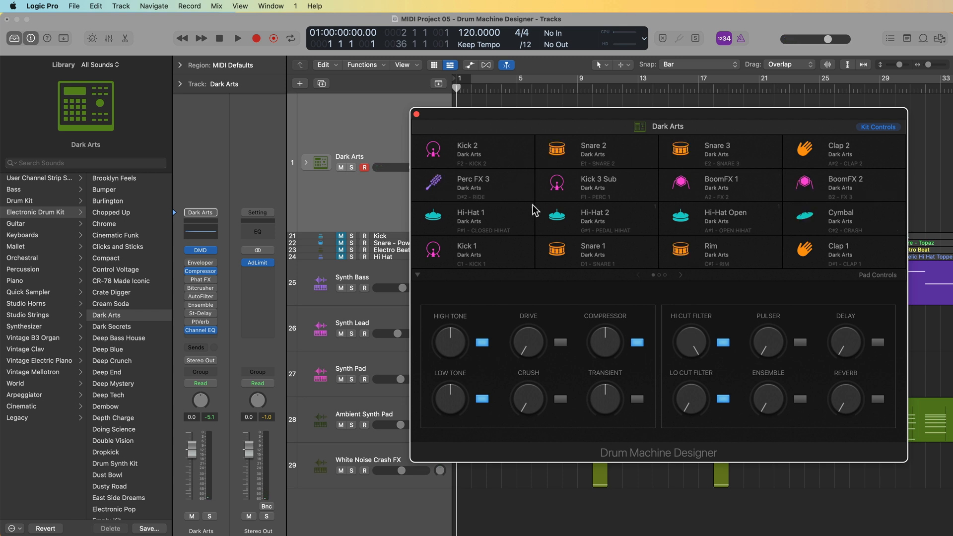
mouse_move(579, 292)
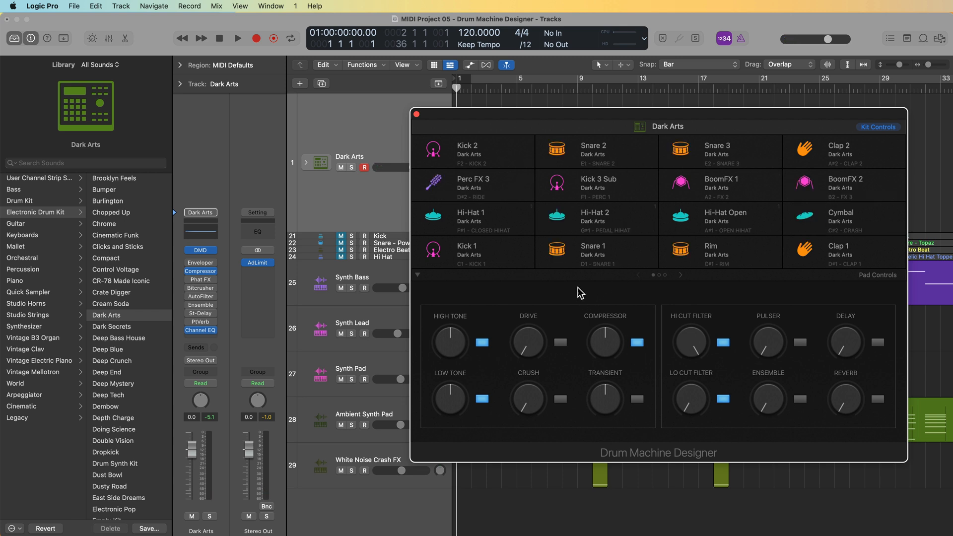
mouse_move(507, 253)
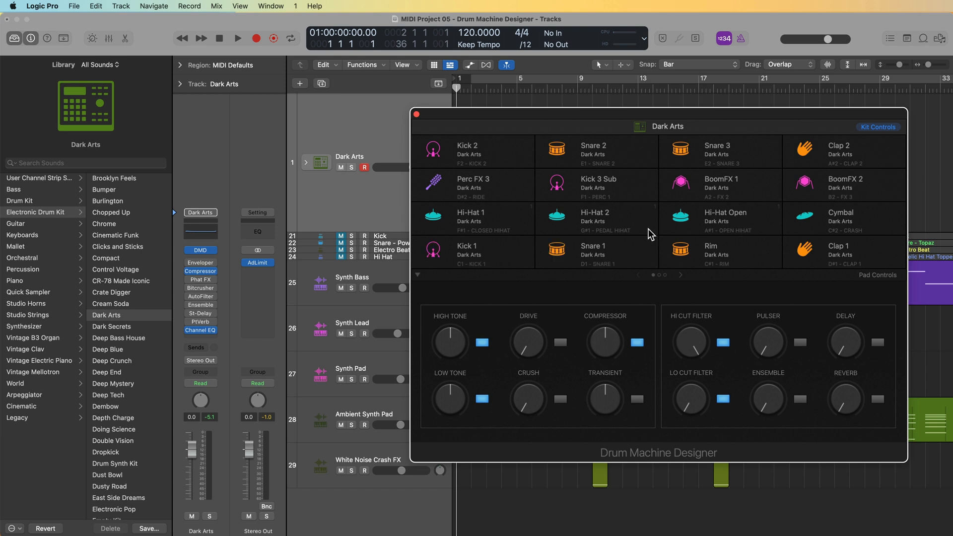
mouse_move(710, 253)
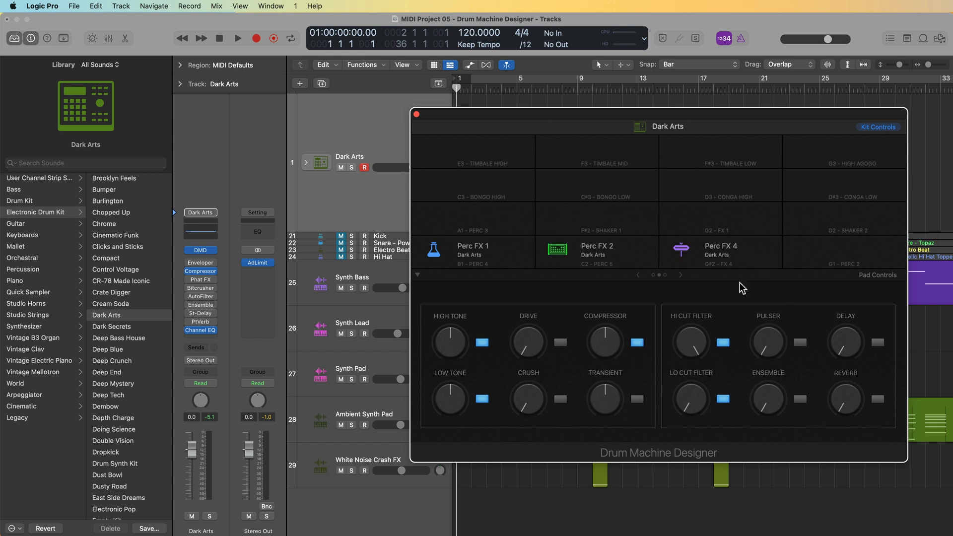
click(680, 274)
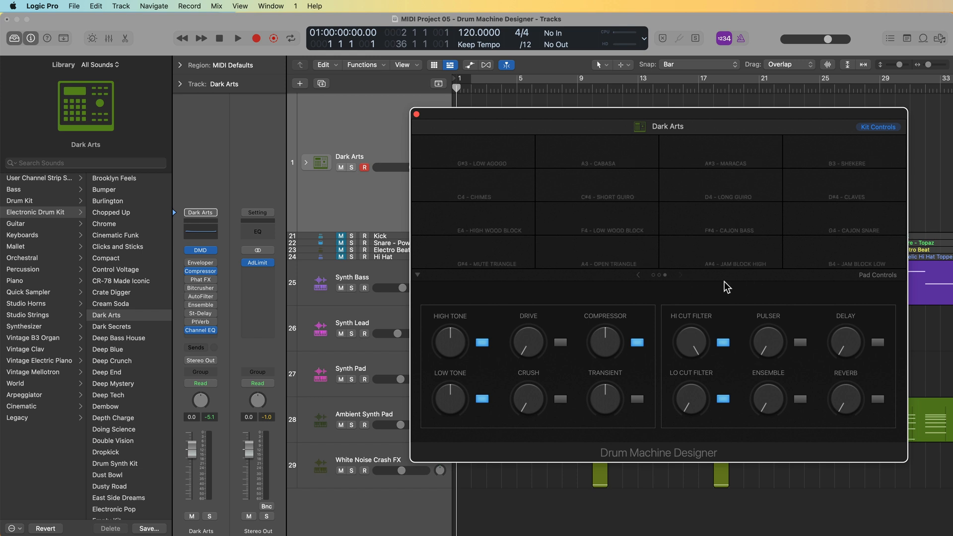
mouse_move(649, 290)
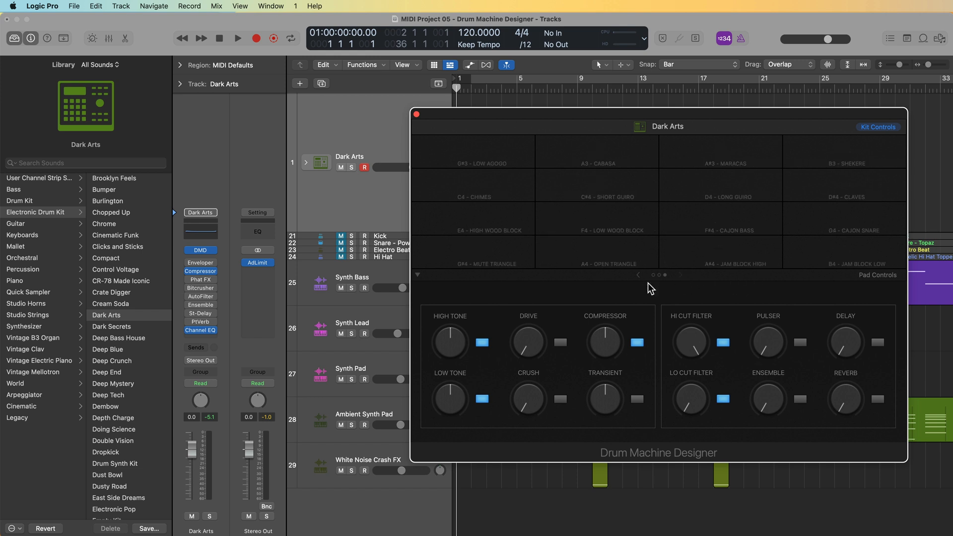
click(637, 275)
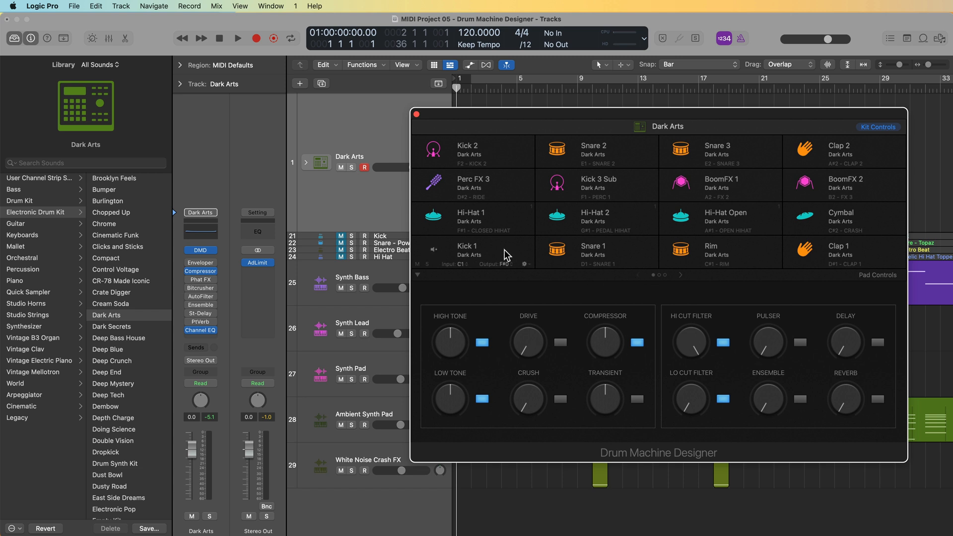
Step: Select the Kick 1 pad to show its sound settings and alternative kick sounds
click(467, 250)
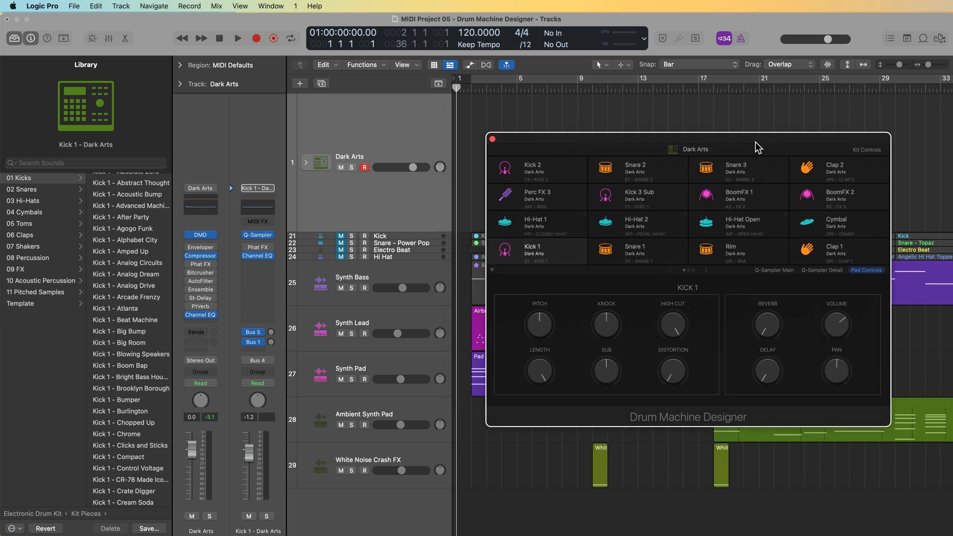
mouse_move(782, 327)
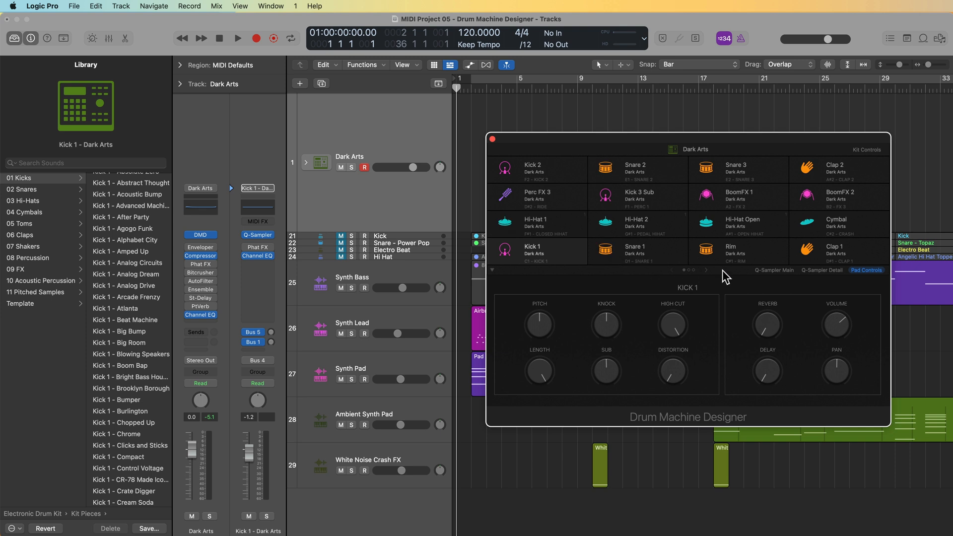
mouse_move(308, 163)
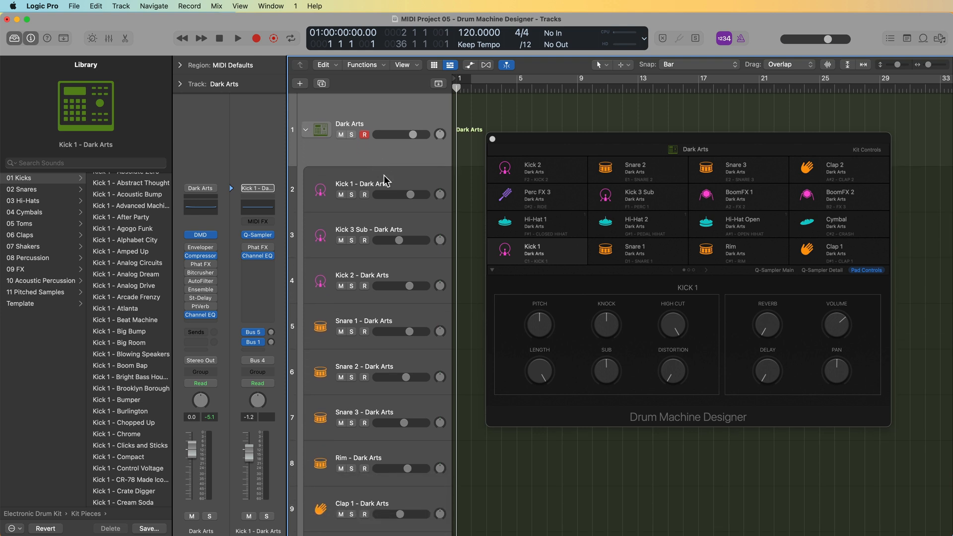
click(377, 234)
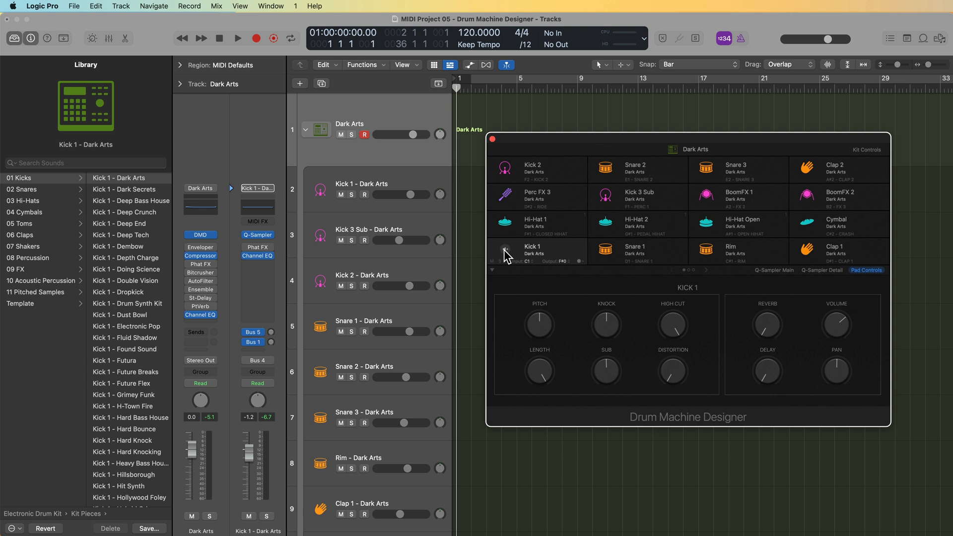
click(506, 252)
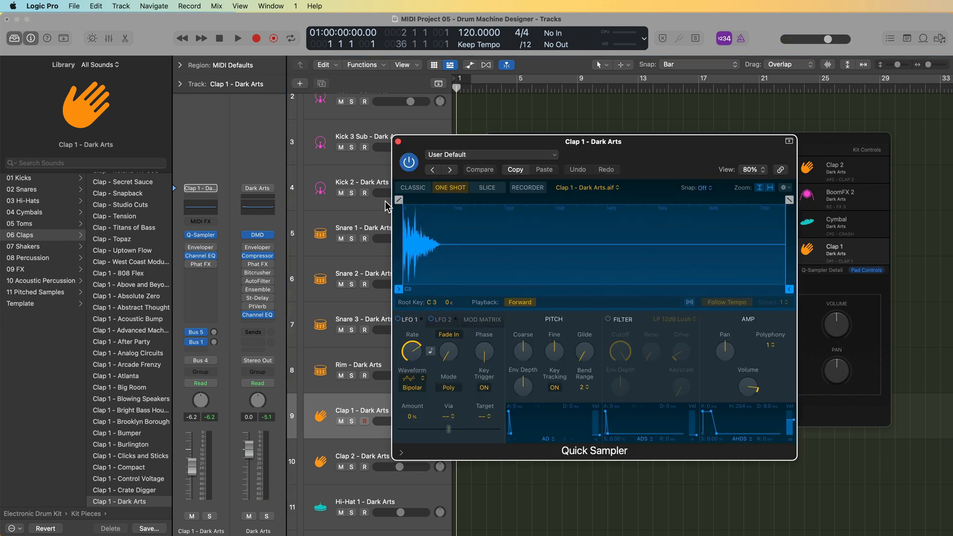
mouse_move(406, 148)
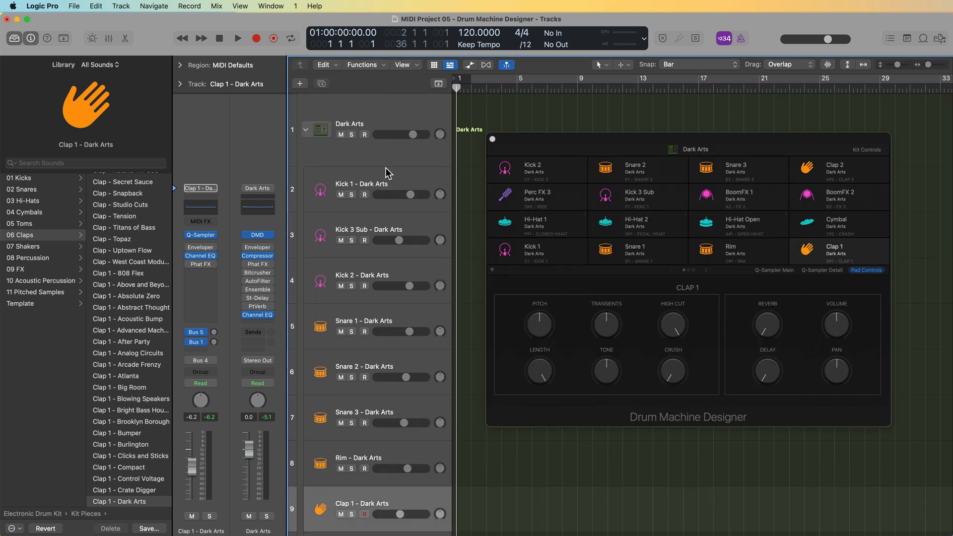
mouse_move(403, 186)
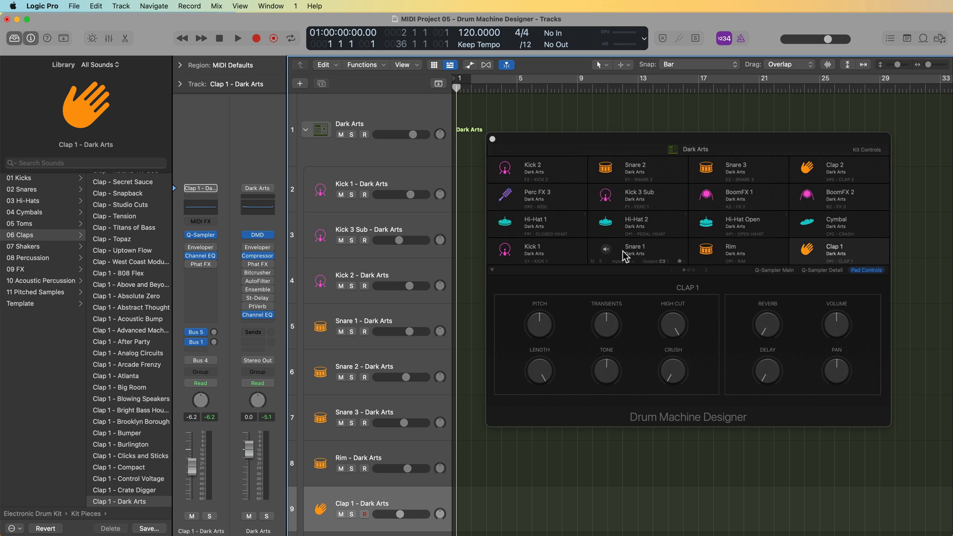
Step: Scroll the track area after collapsing the Dark Arts stack with Clap 1 selected
scroll(down, 3)
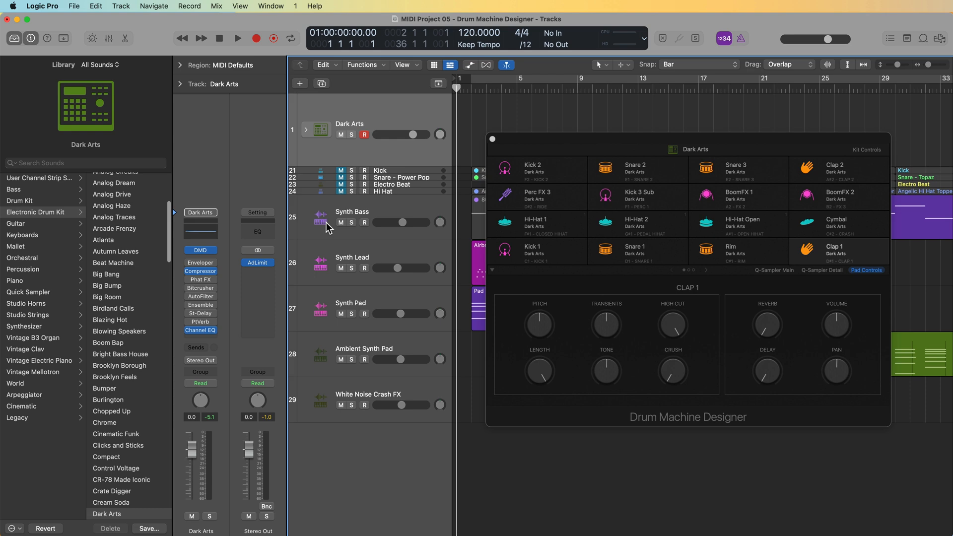
Step: Toggle the Dark Arts track stack and show the mixer with every kit piece channel
click(306, 130)
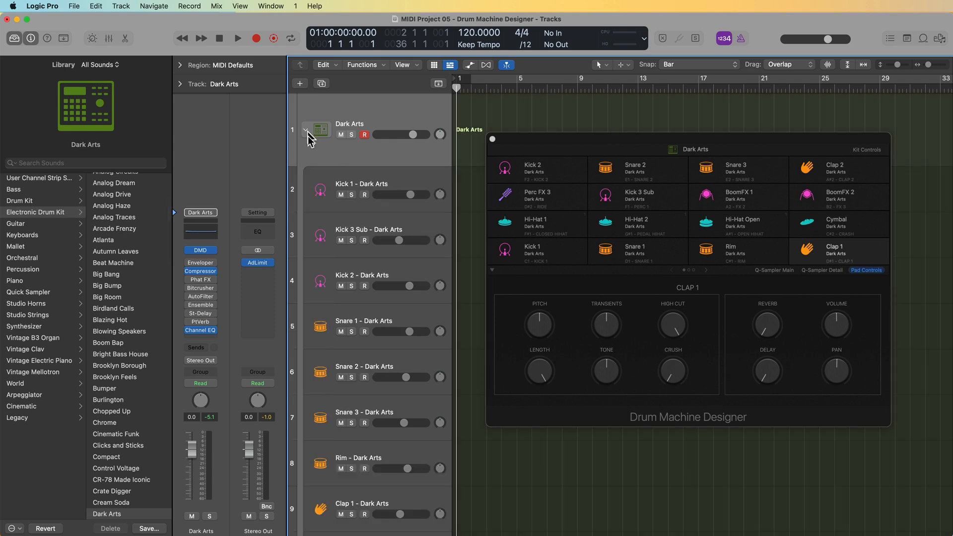
scroll(down, 3)
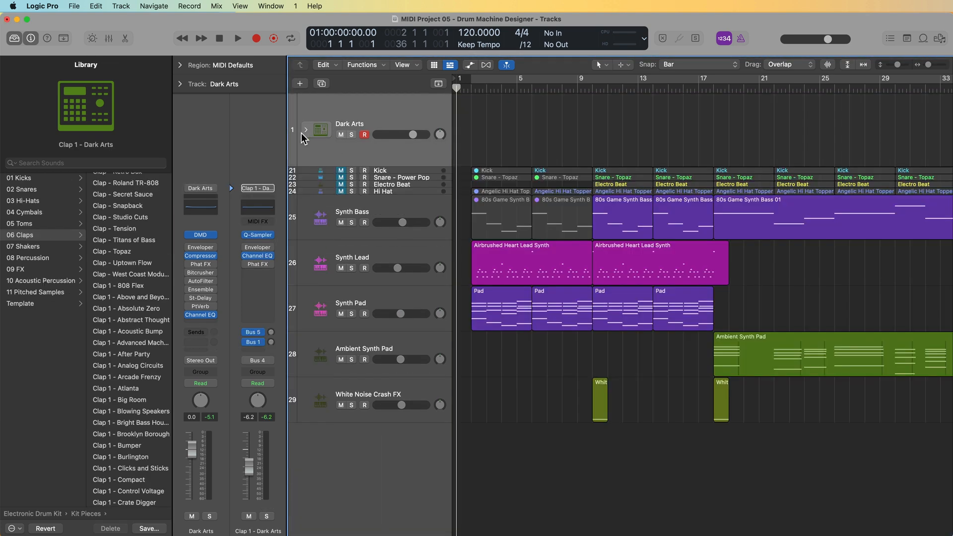
click(306, 130)
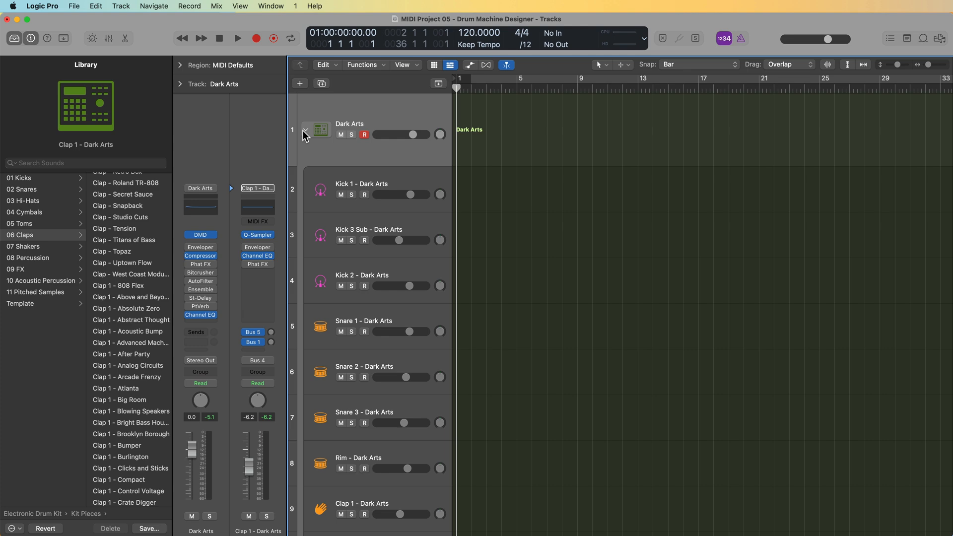
click(107, 39)
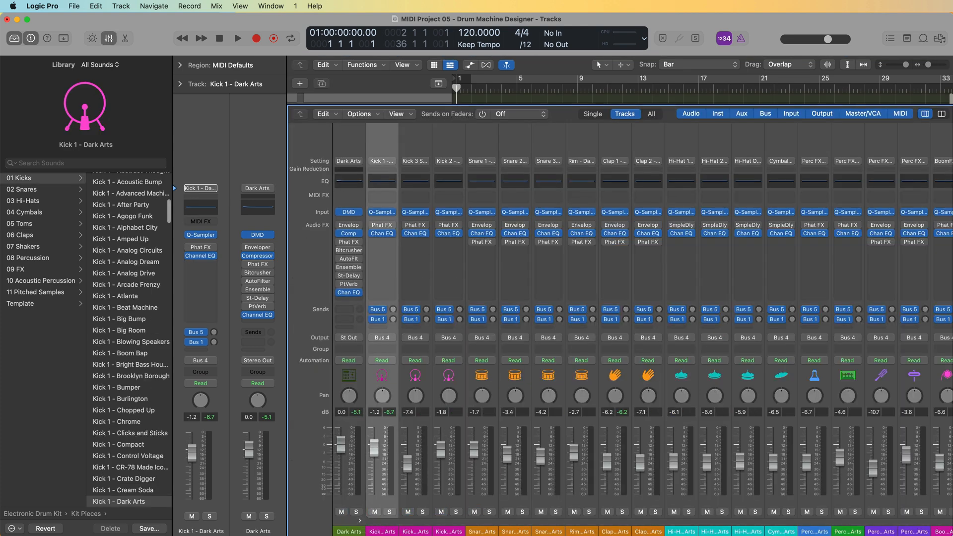
scroll(right, 3)
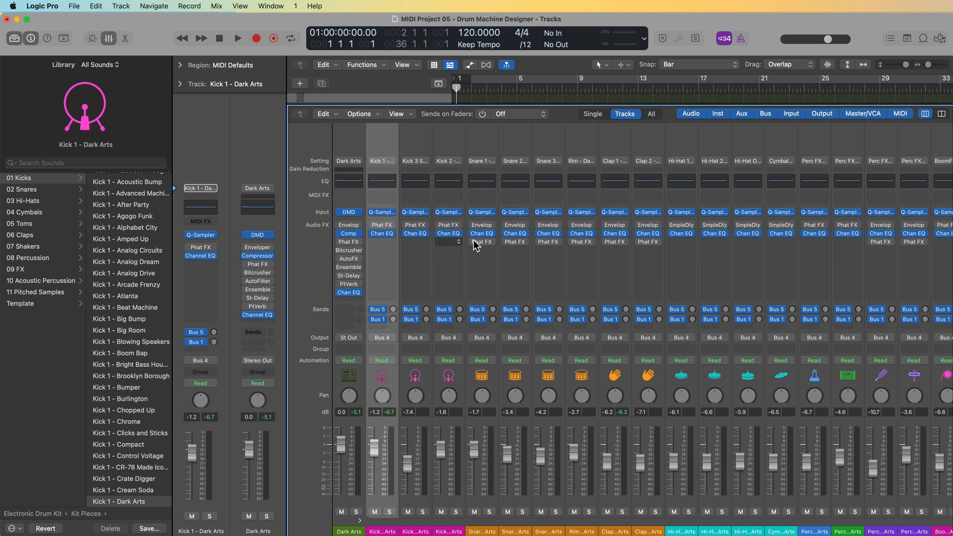
mouse_move(731, 242)
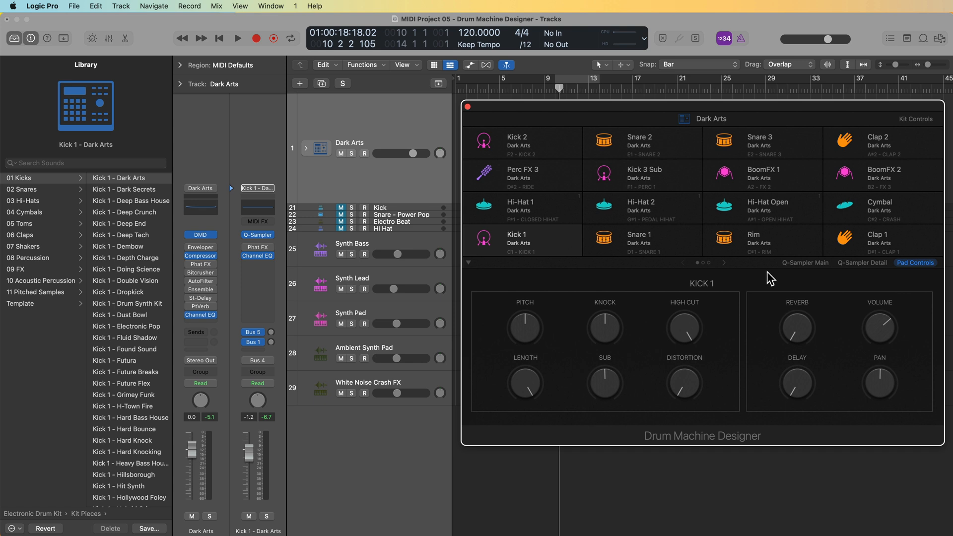
mouse_move(758, 466)
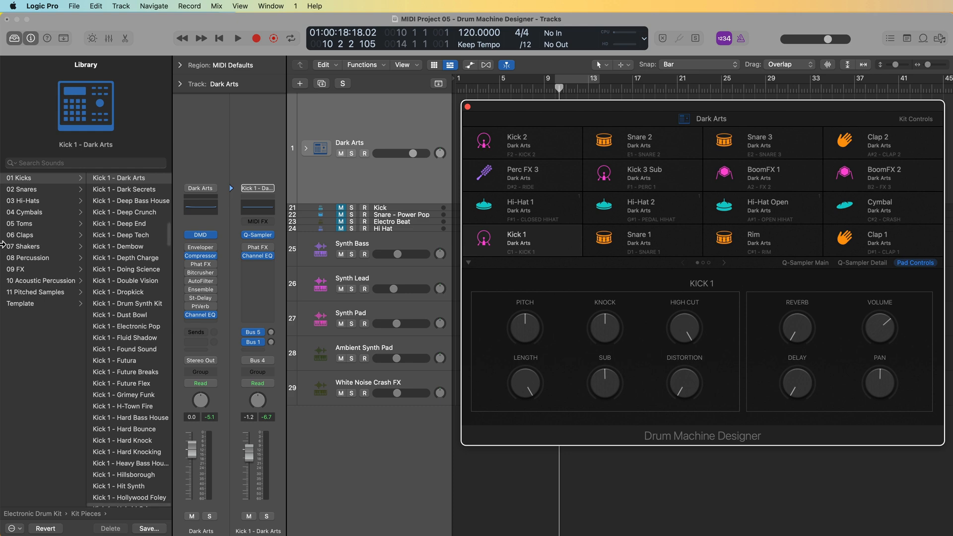
Step: Audition the Clap 1 and Snare 1 pads, then select Snare 2 for replacement
scroll(down, 3)
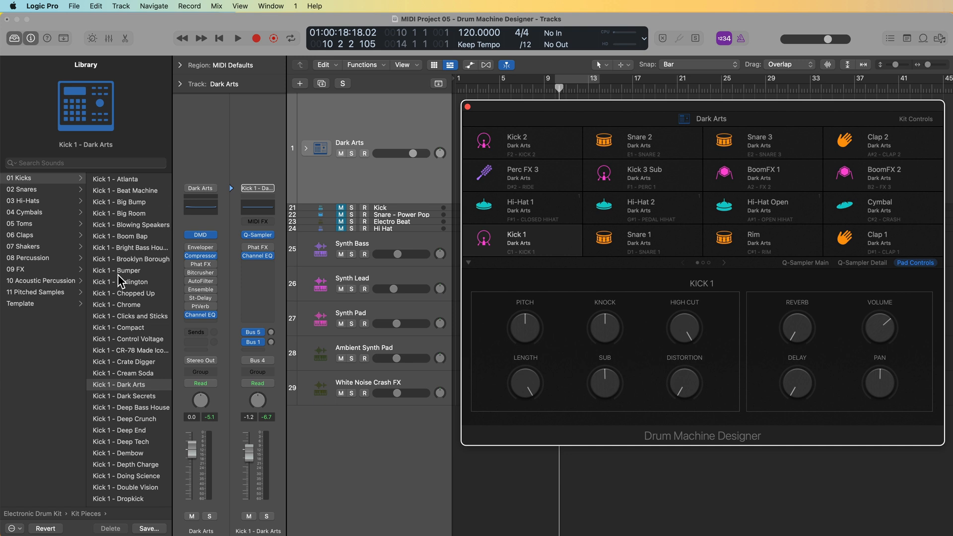
mouse_move(153, 413)
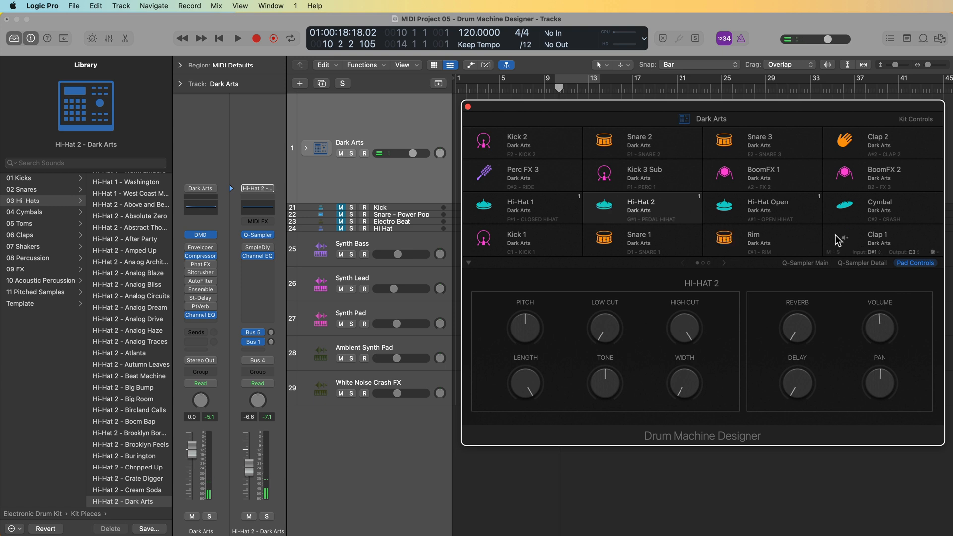
click(876, 239)
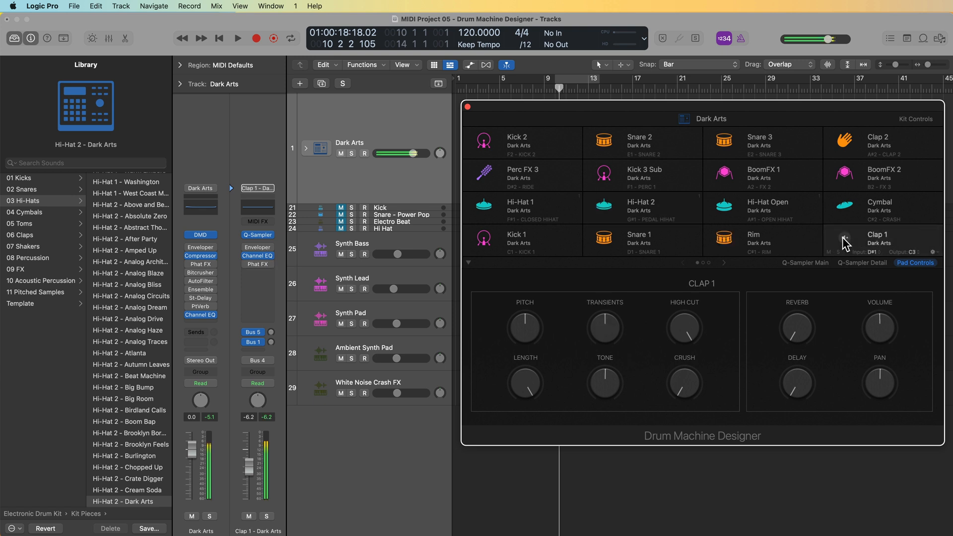
click(637, 239)
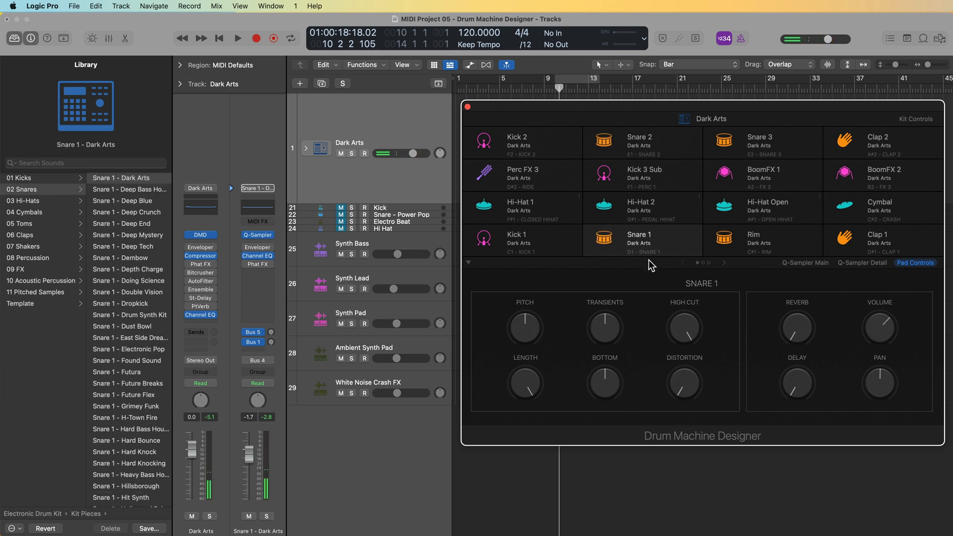
click(643, 143)
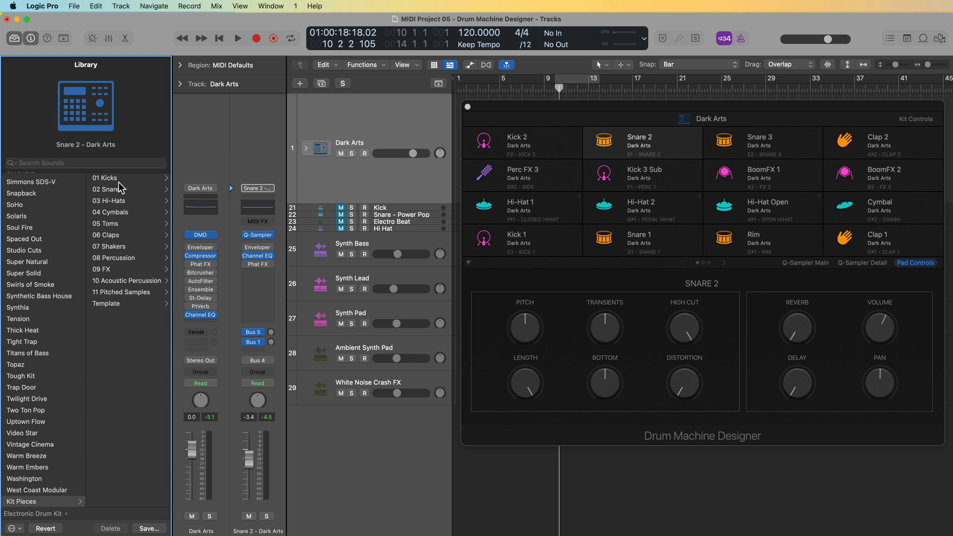
mouse_move(117, 211)
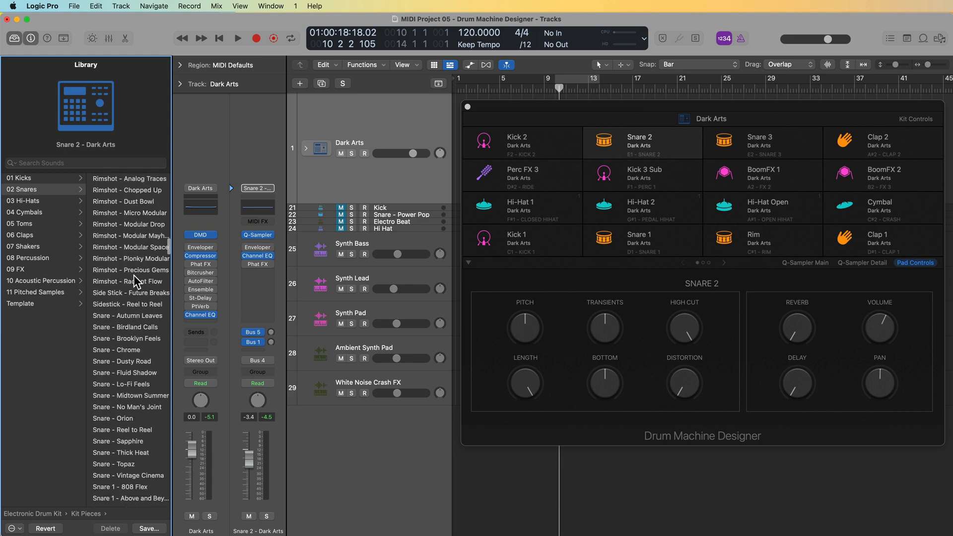
Step: Browse the 02 Snares library to the Snare 1 - Solaris sound for the Snare 2 pad
scroll(down, 3)
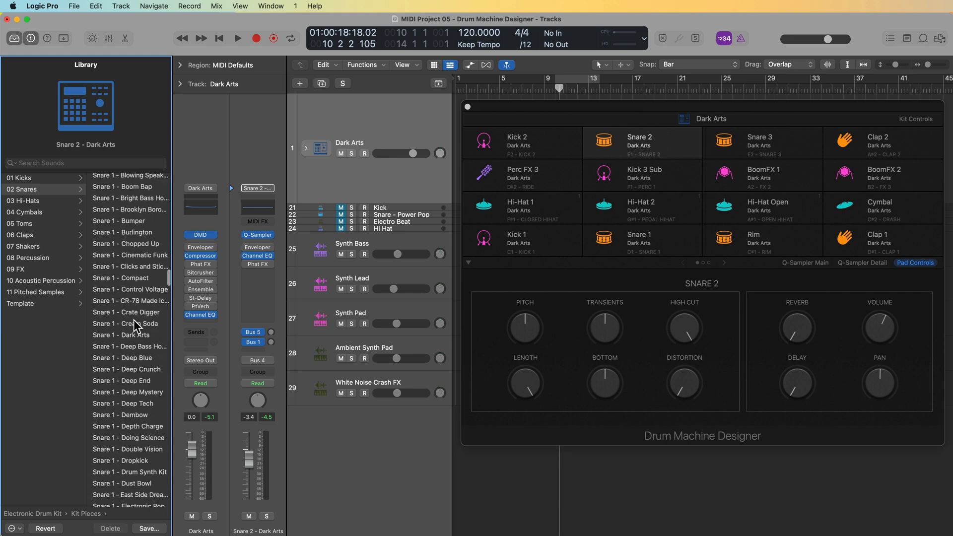
scroll(down, 3)
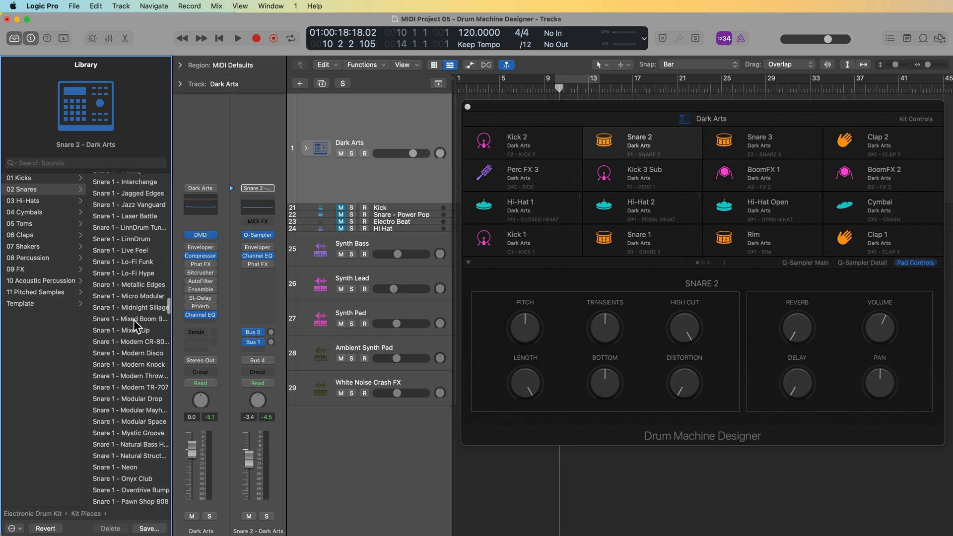
scroll(down, 3)
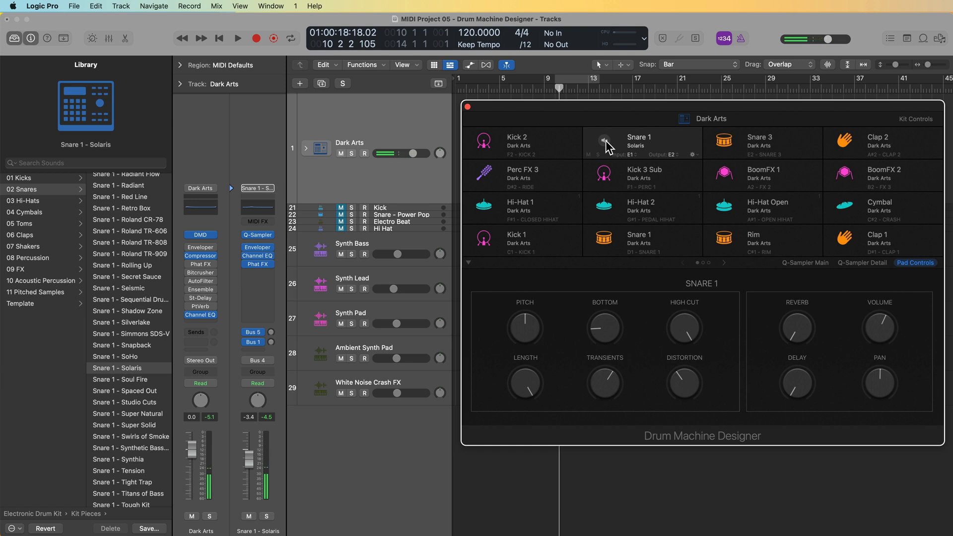
Step: Replace the Clap 1 pad with Clap 1 - Solaris from the 06 Claps library
click(878, 239)
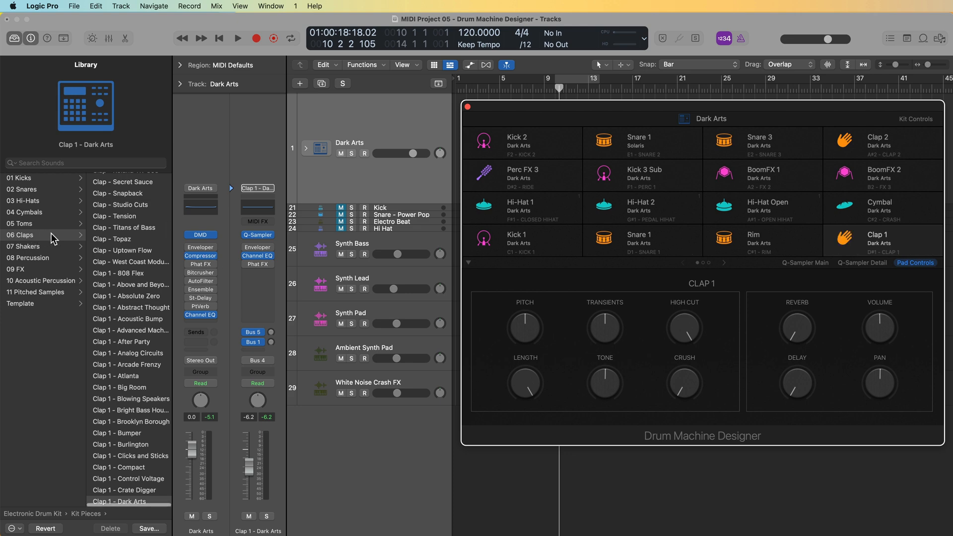
scroll(down, 3)
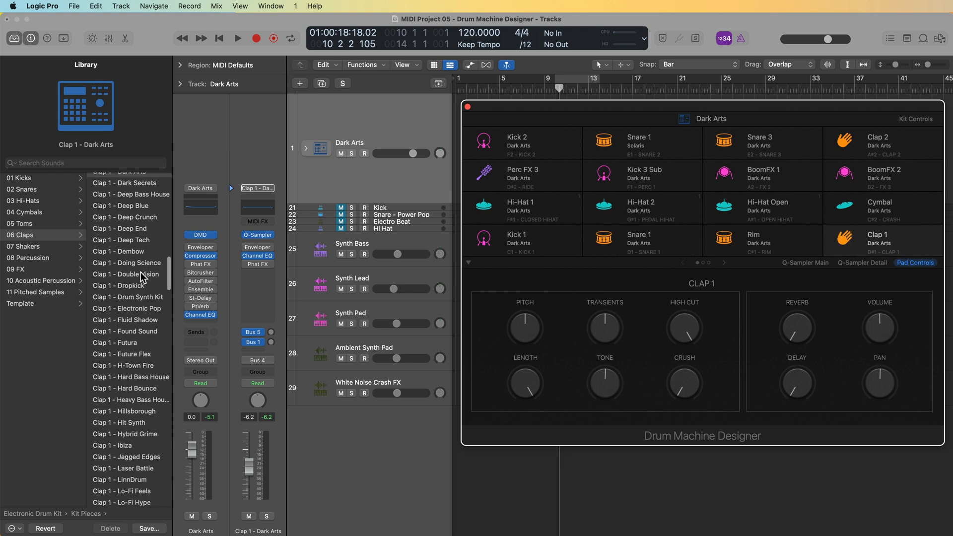
scroll(down, 3)
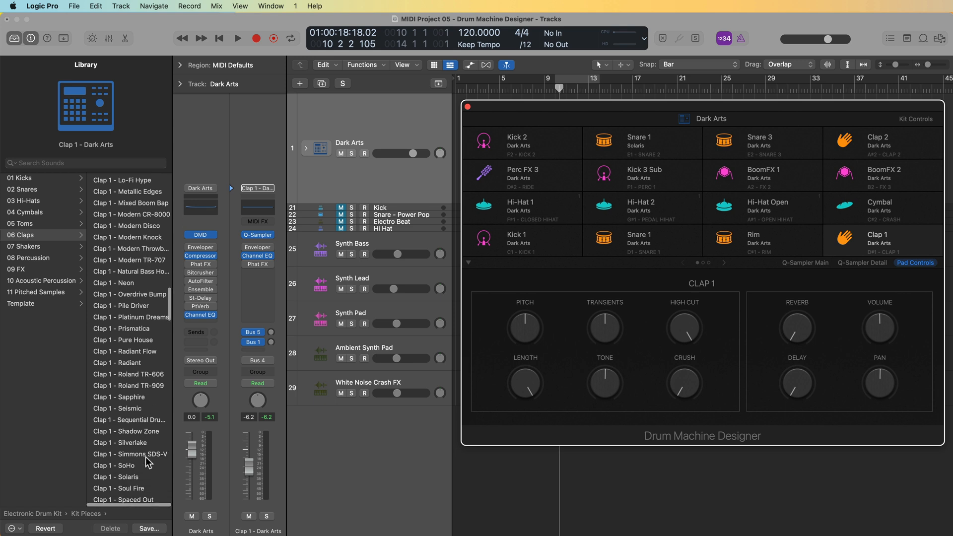
click(115, 476)
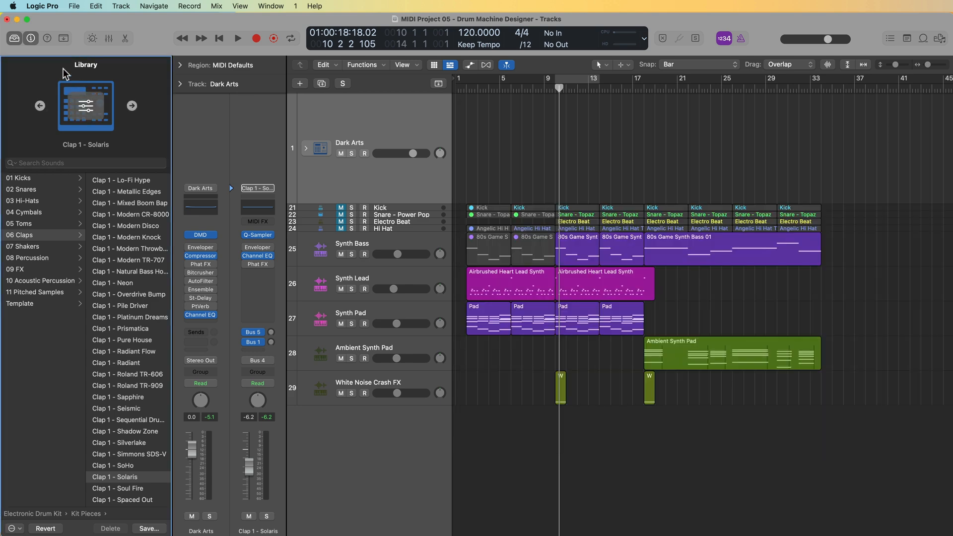
Step: Hide the library and create a pattern region on the Dark Arts track for step programming
click(14, 37)
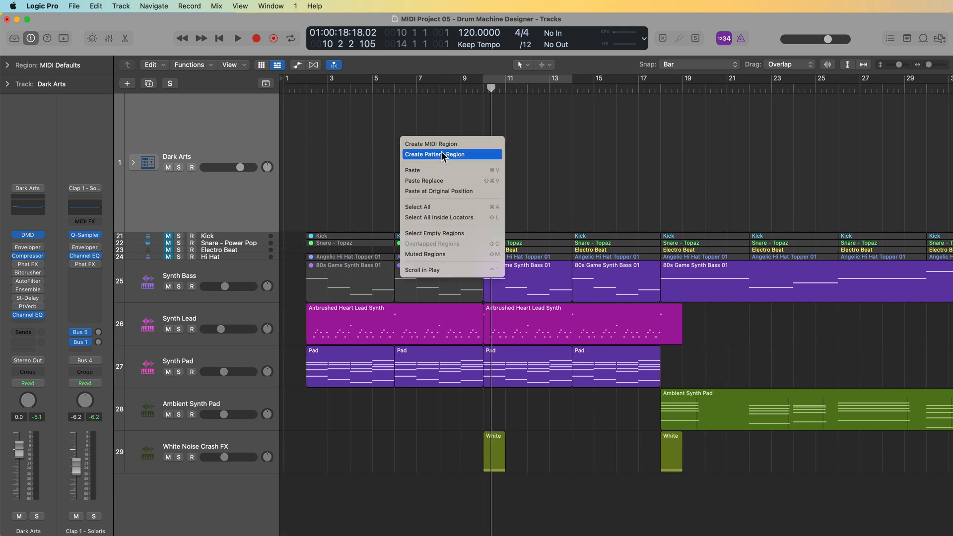
click(435, 154)
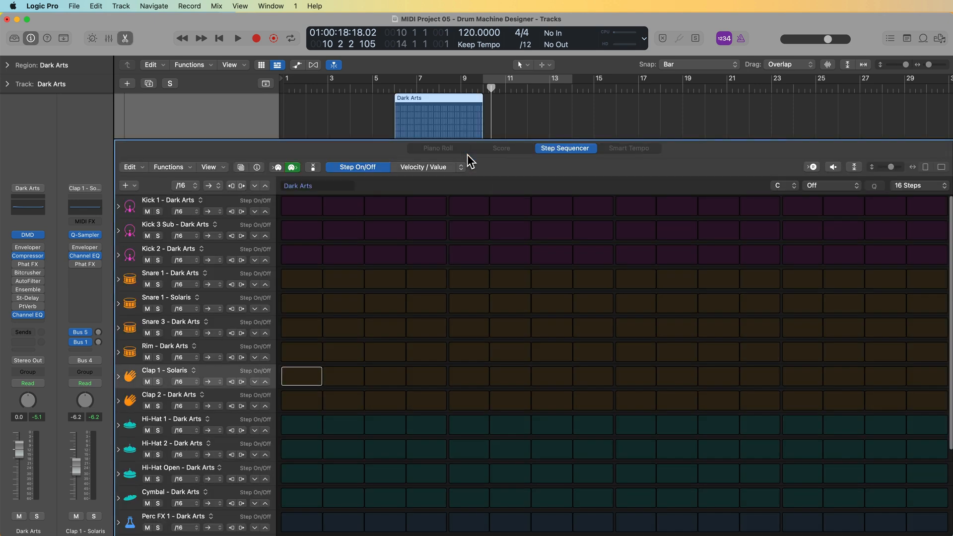
mouse_move(477, 142)
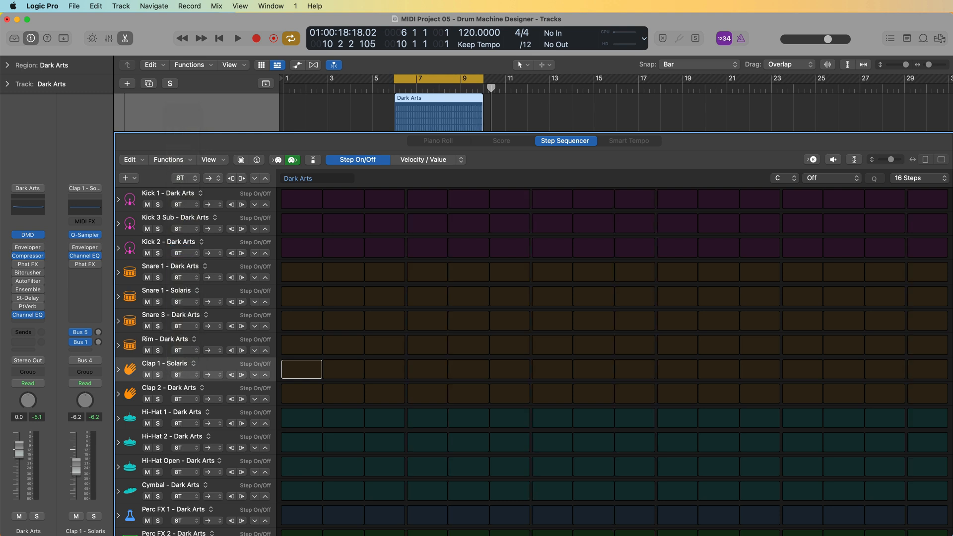
click(917, 179)
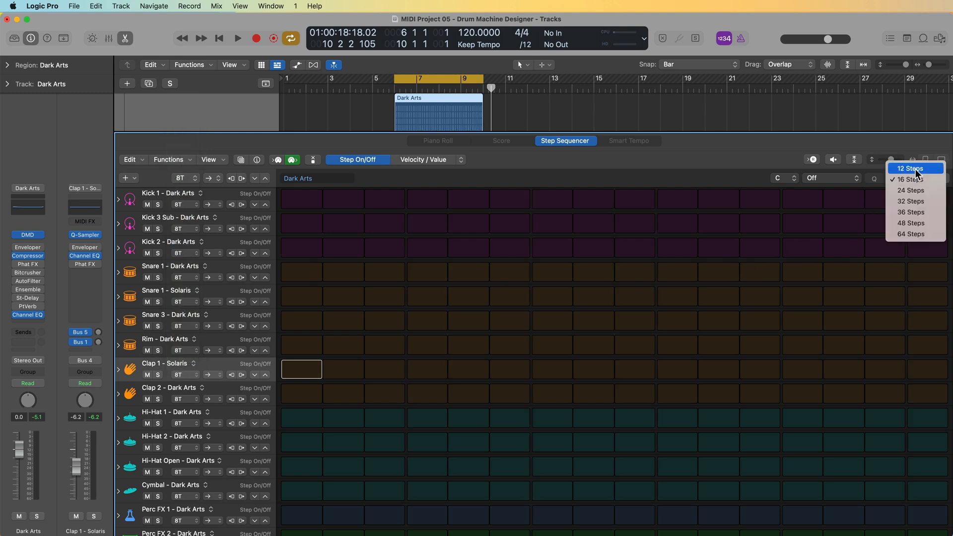
Step: Program Kick 2 hits over 12 steps, then extend the pattern to 24 steps with more kicks
click(915, 168)
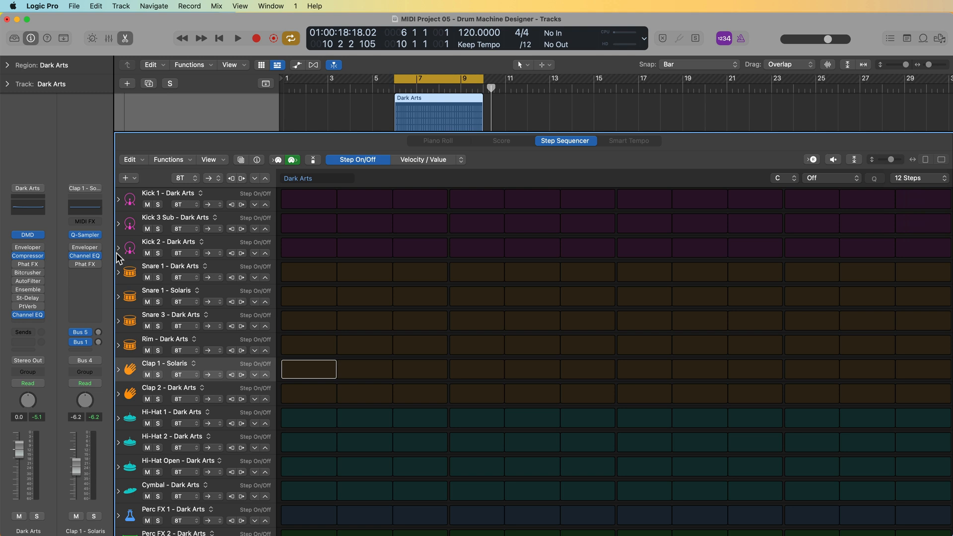
mouse_move(314, 256)
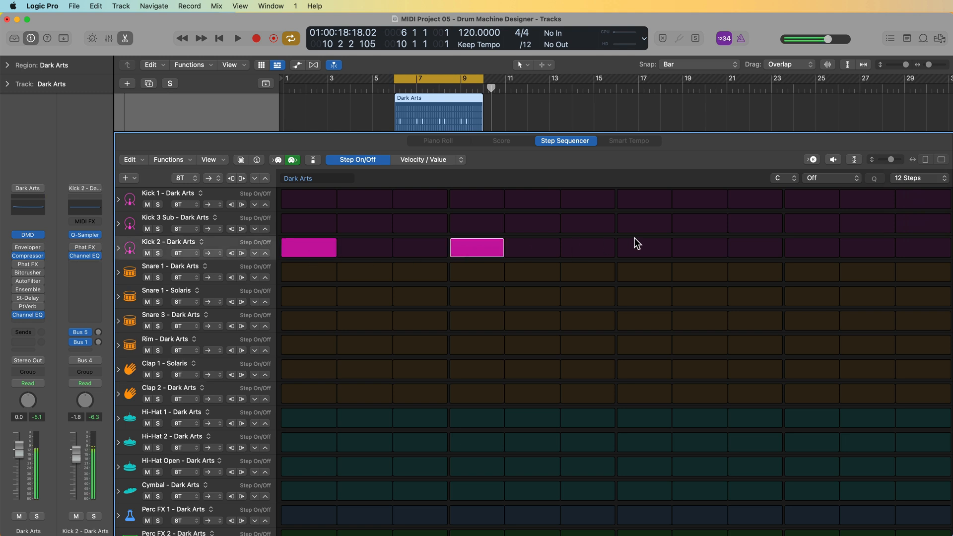
click(236, 38)
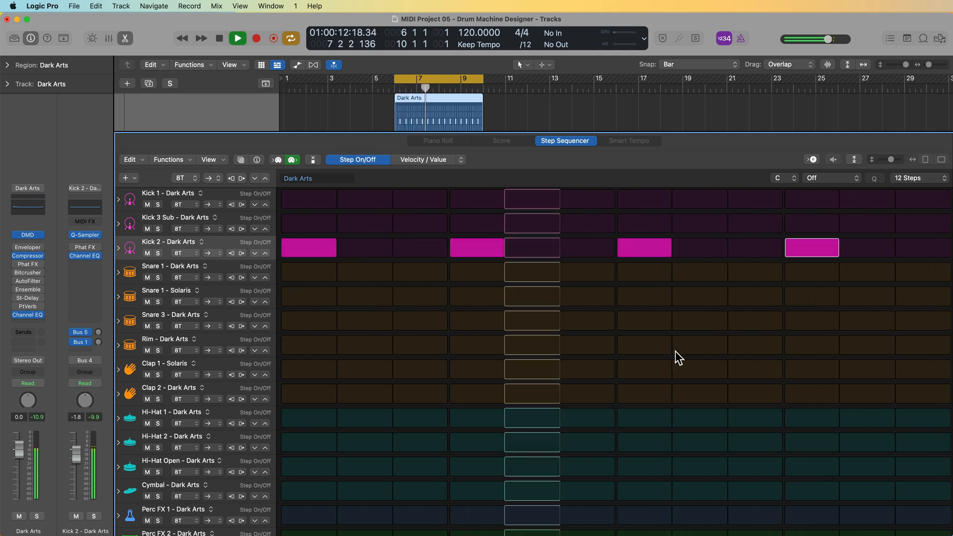
click(916, 178)
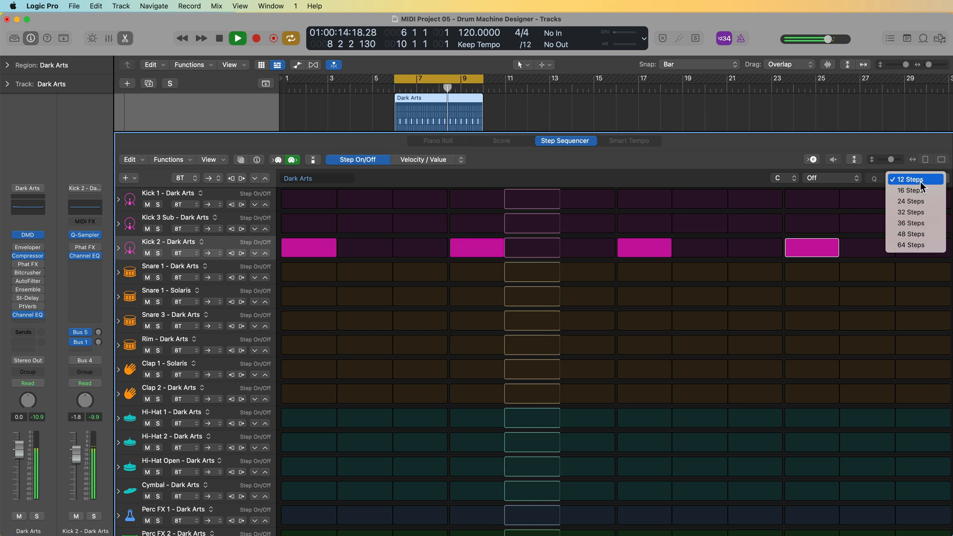
click(910, 200)
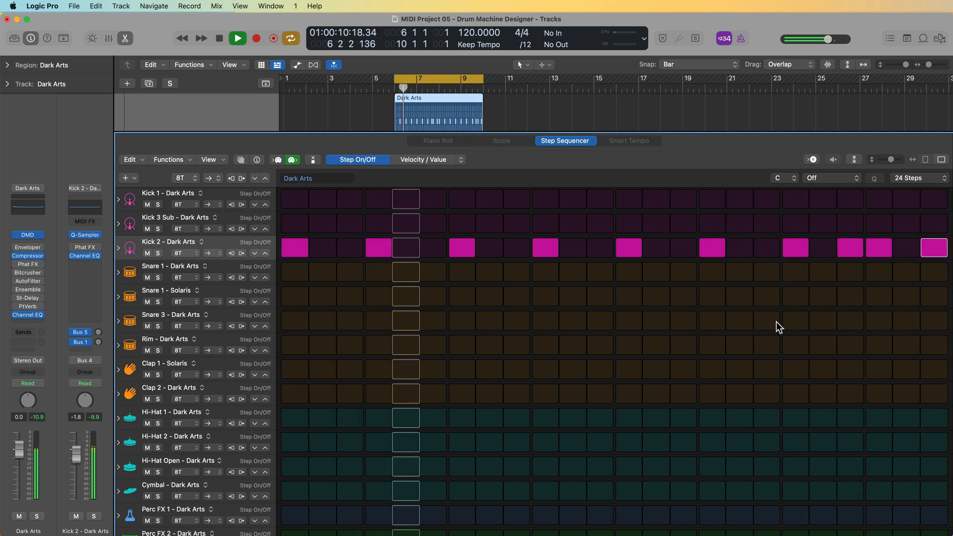
click(235, 38)
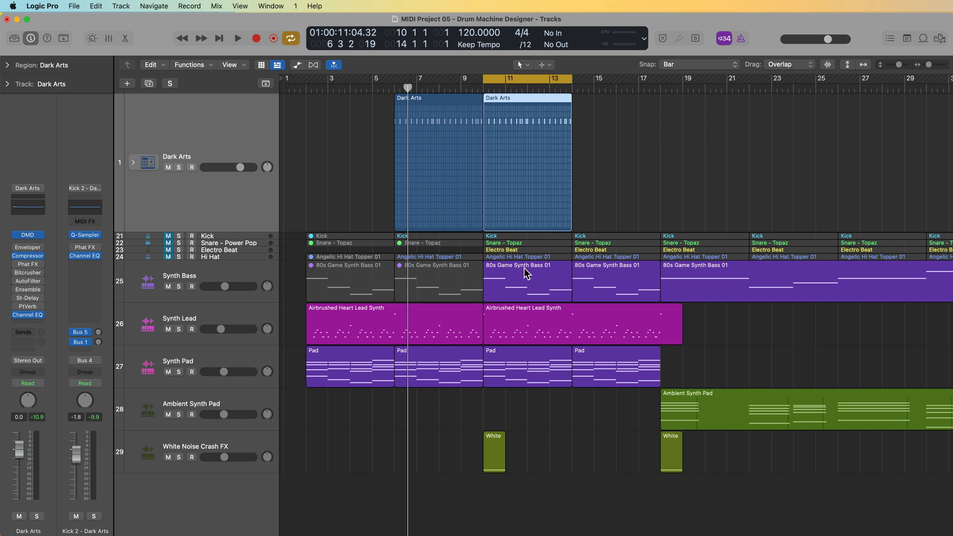
mouse_move(526, 318)
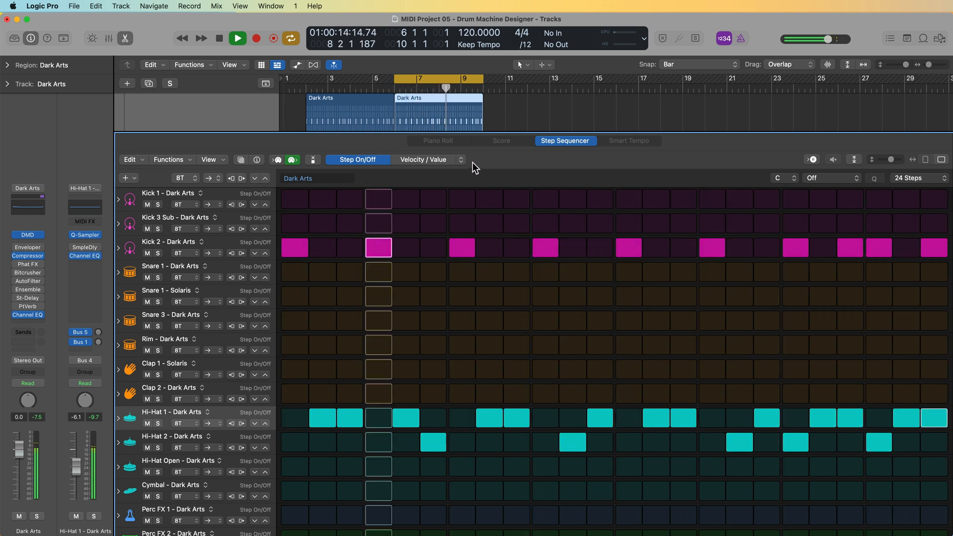
Step: Switch the step sequencer's edit mode from steps to Note Repeat
click(427, 158)
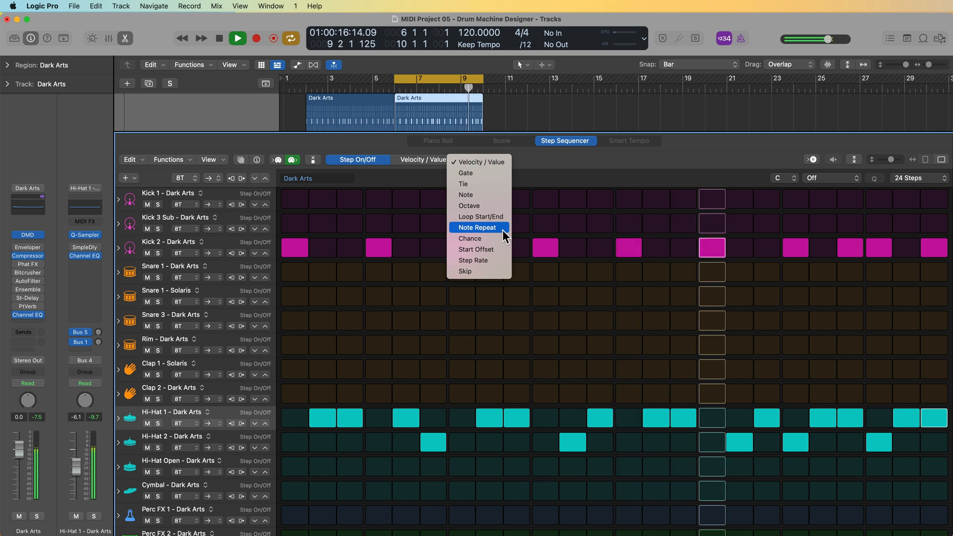
click(477, 227)
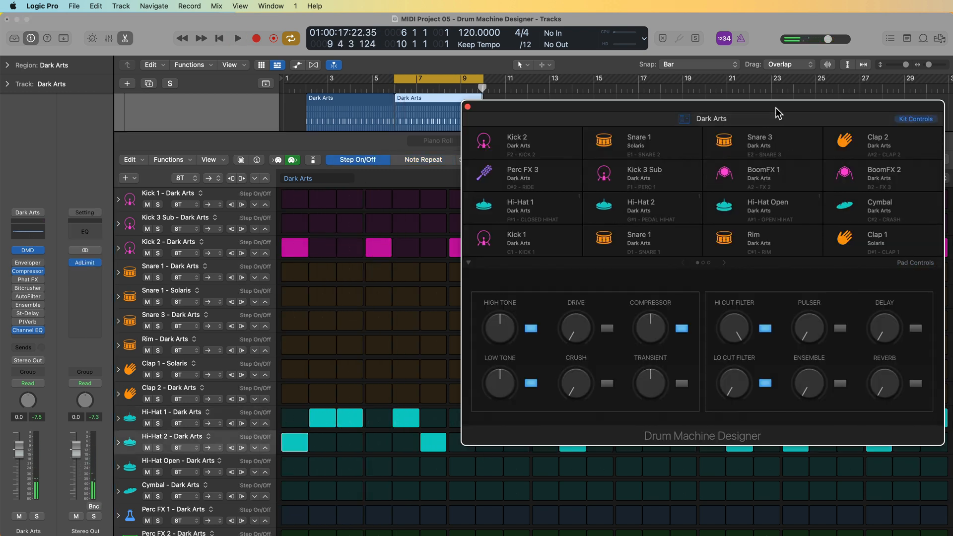
Step: Lower Hi-Hat 1's pitch to -4 and Hi-Hat 2's pitch to -3 in their pad controls
click(520, 207)
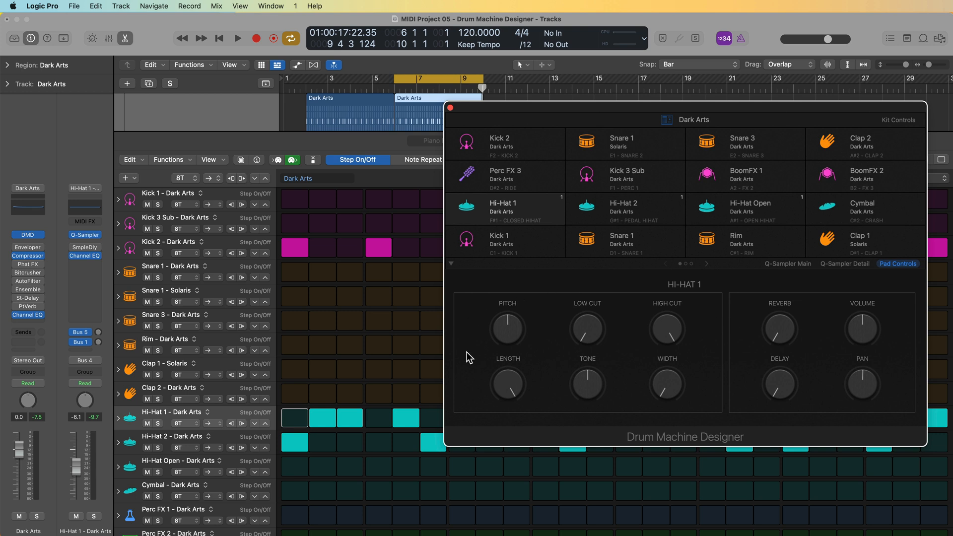
mouse_move(718, 312)
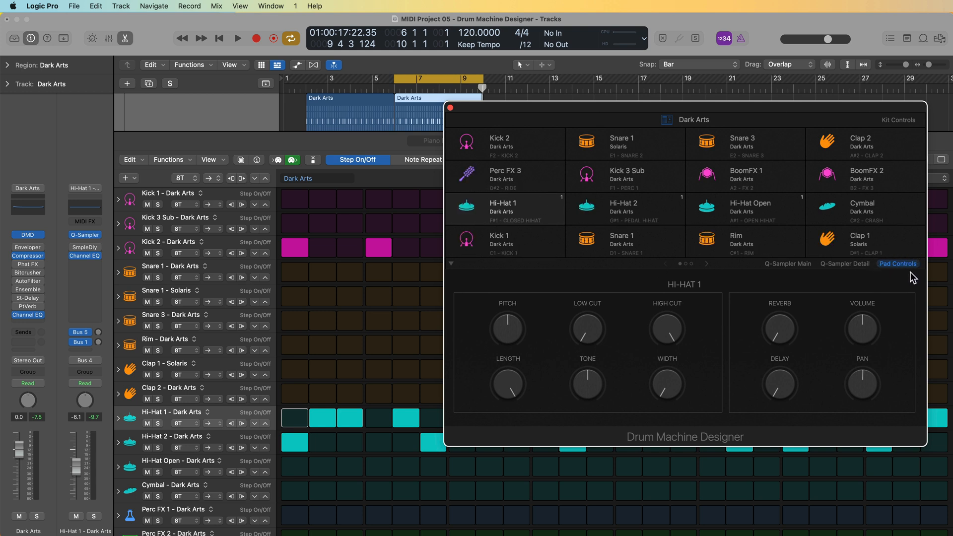
mouse_move(892, 368)
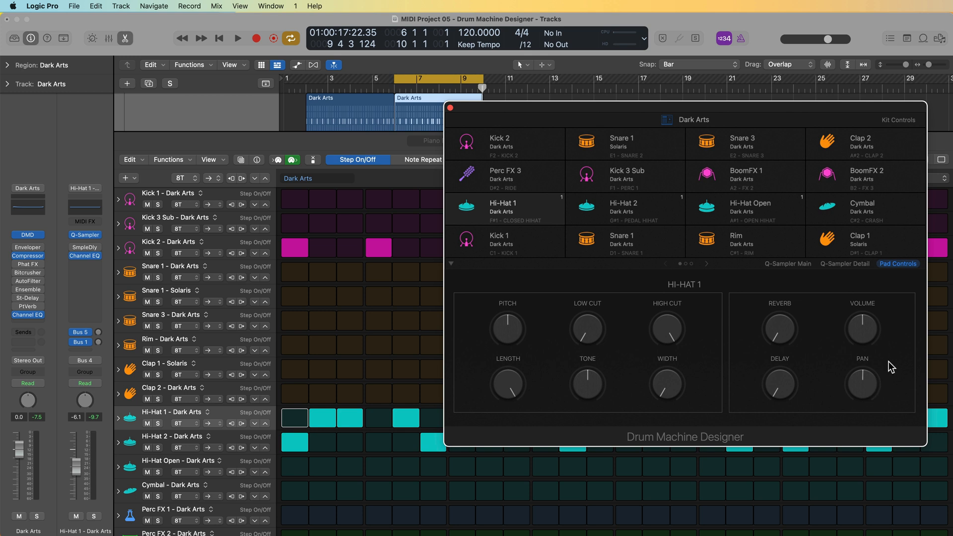
mouse_move(794, 351)
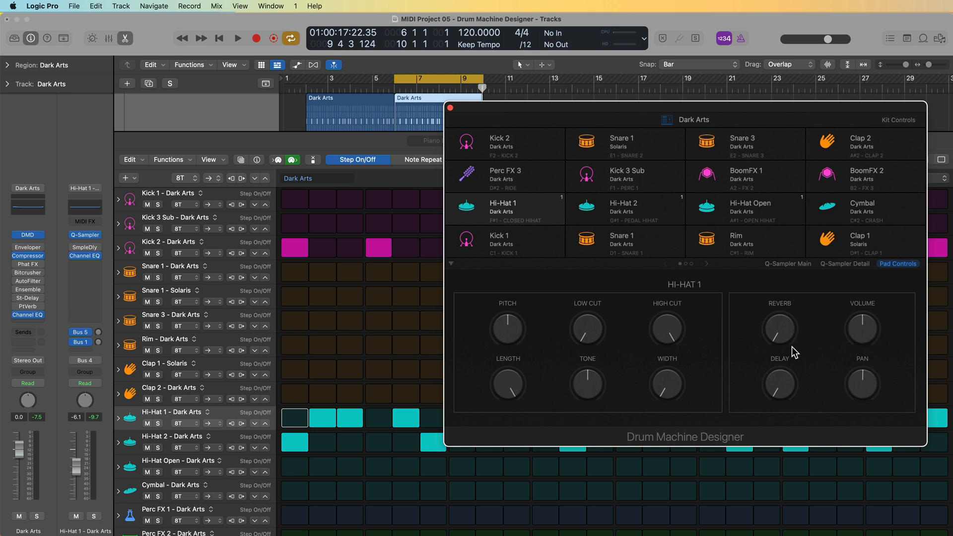
mouse_move(572, 410)
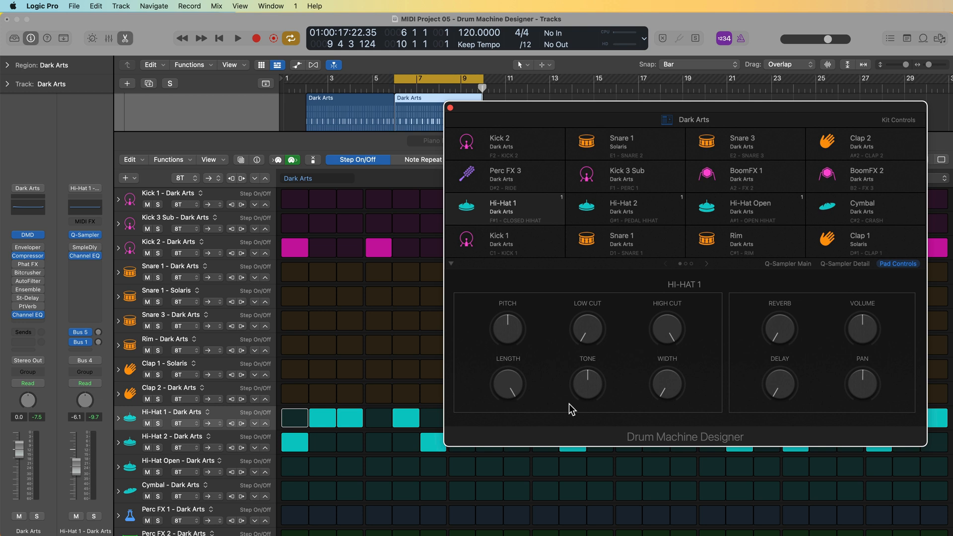
mouse_move(713, 366)
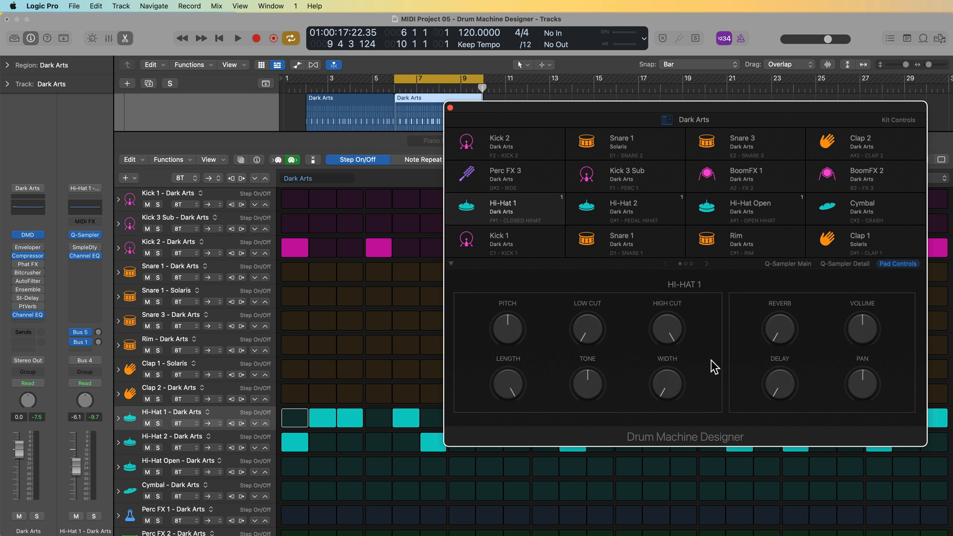
drag(507, 329, 507, 344)
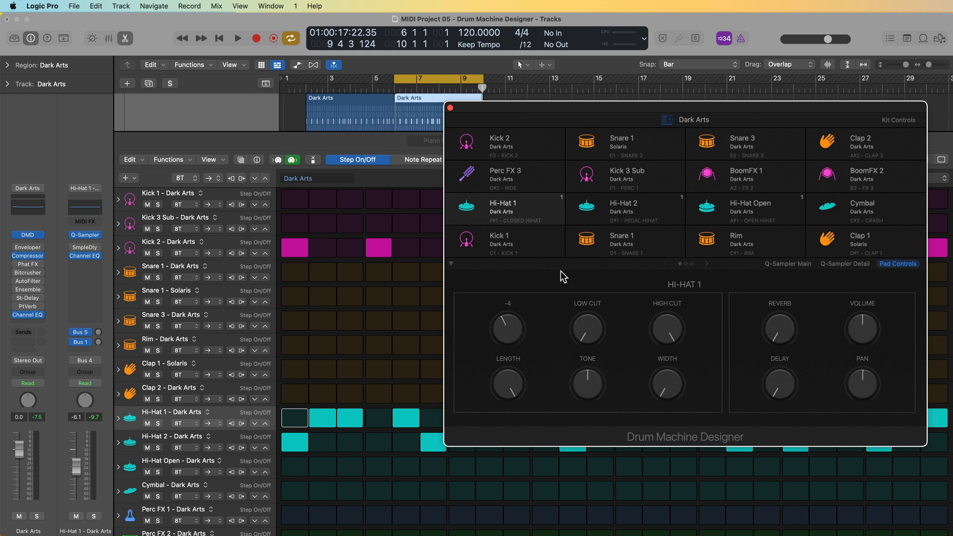
click(625, 209)
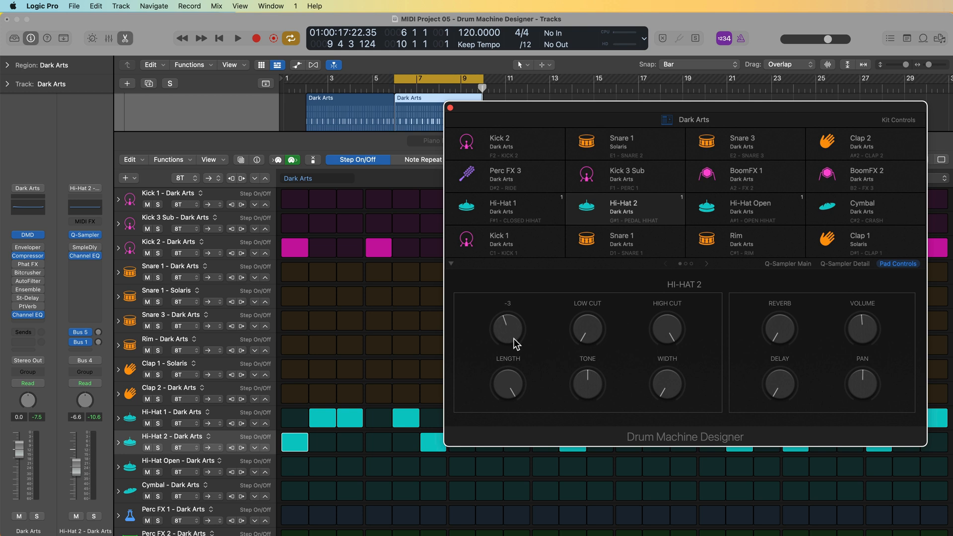
click(237, 38)
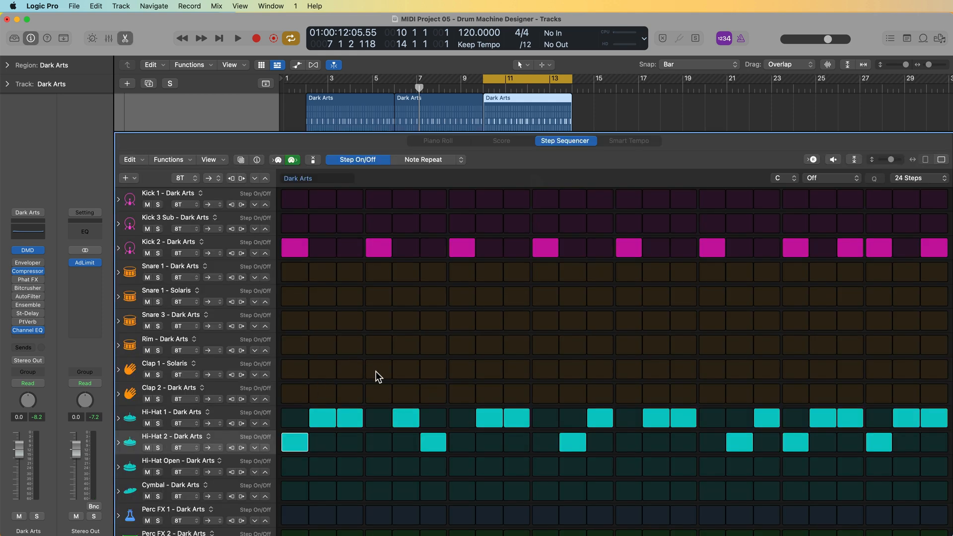
Step: Toggle on Clap 1 - Solaris hits and add late Snare 1 - Dark Arts steps
click(379, 369)
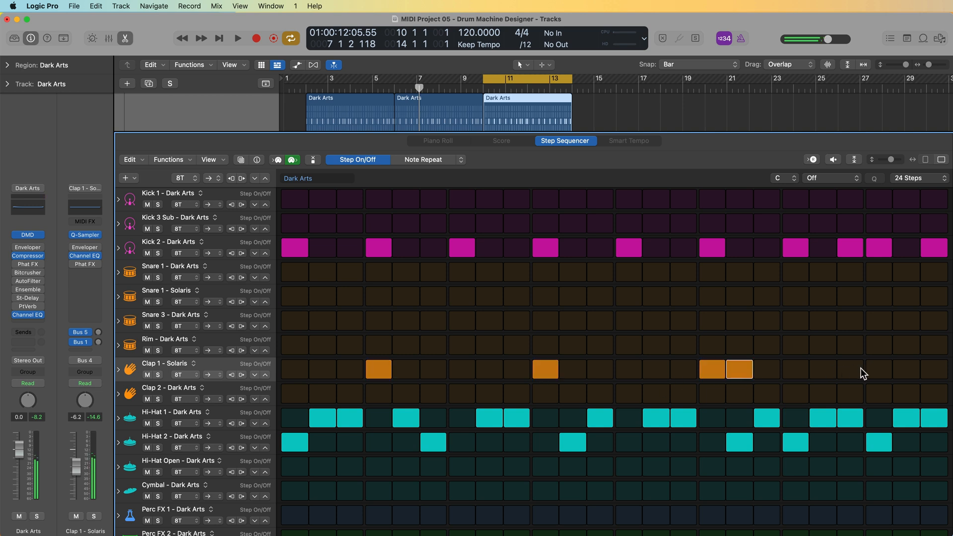
click(738, 369)
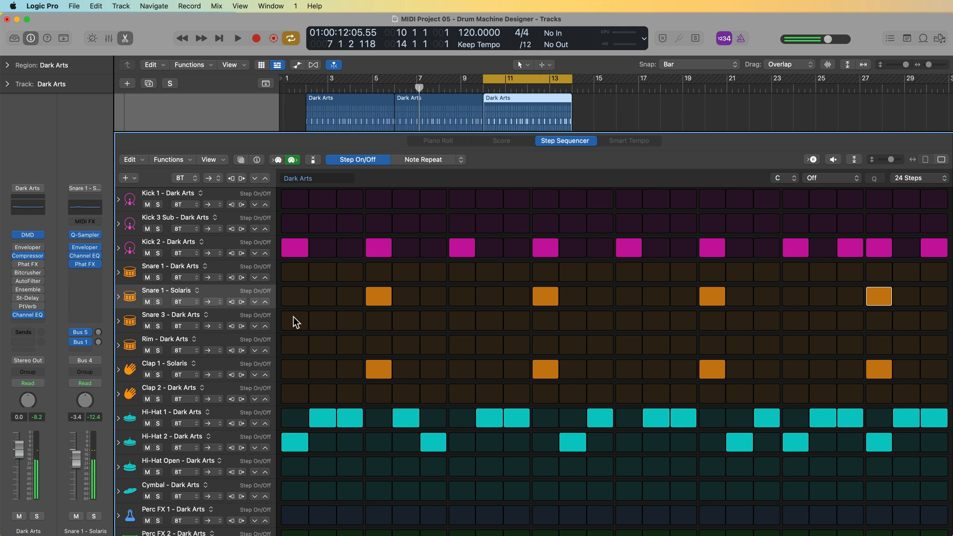
click(379, 321)
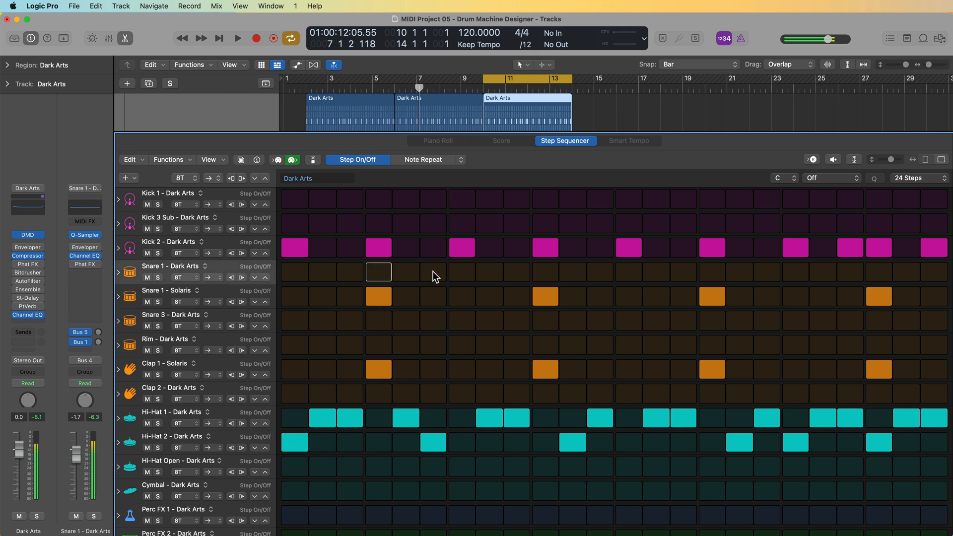
mouse_move(498, 280)
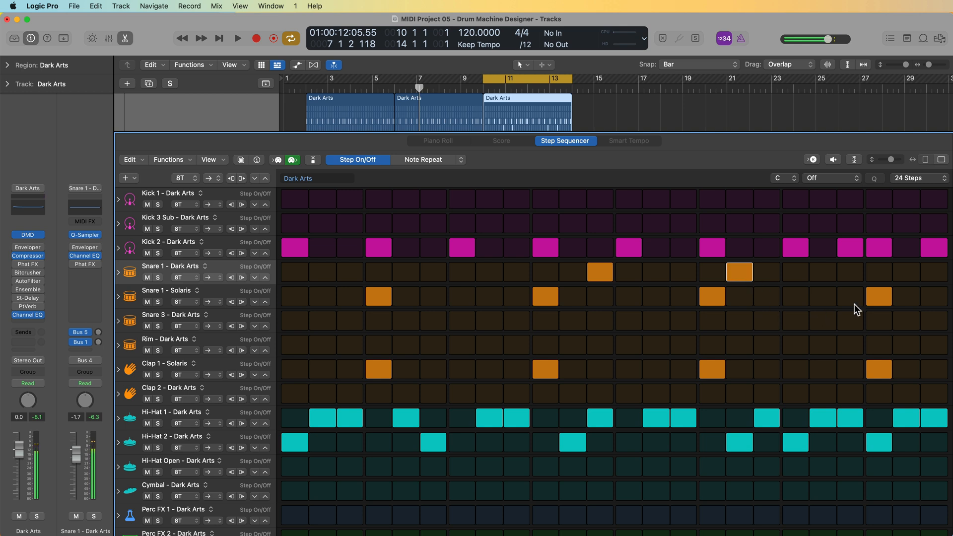
click(423, 159)
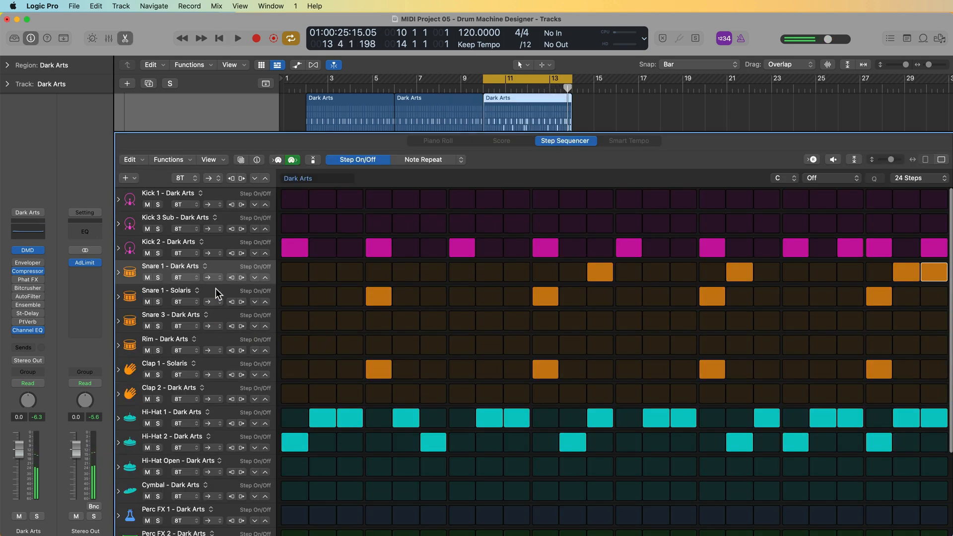
mouse_move(927, 207)
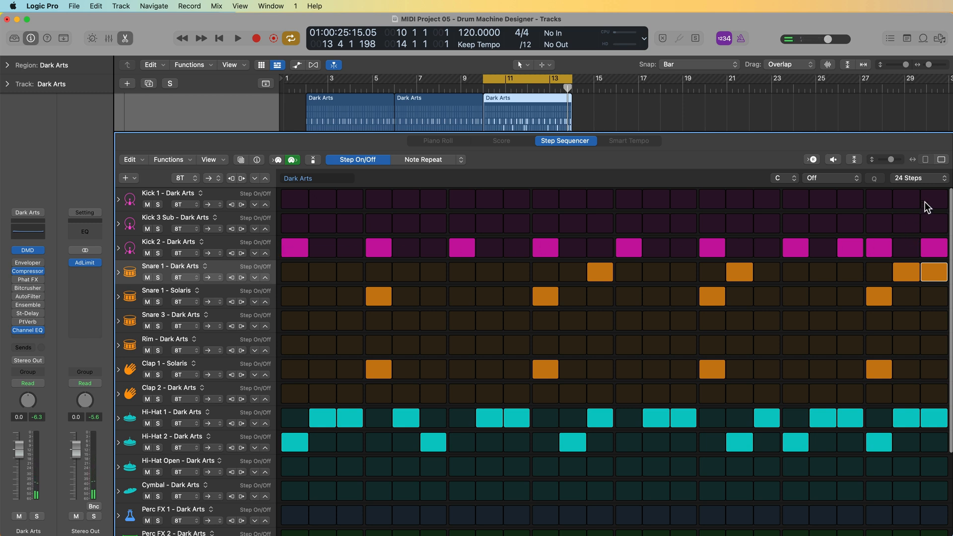
mouse_move(212, 206)
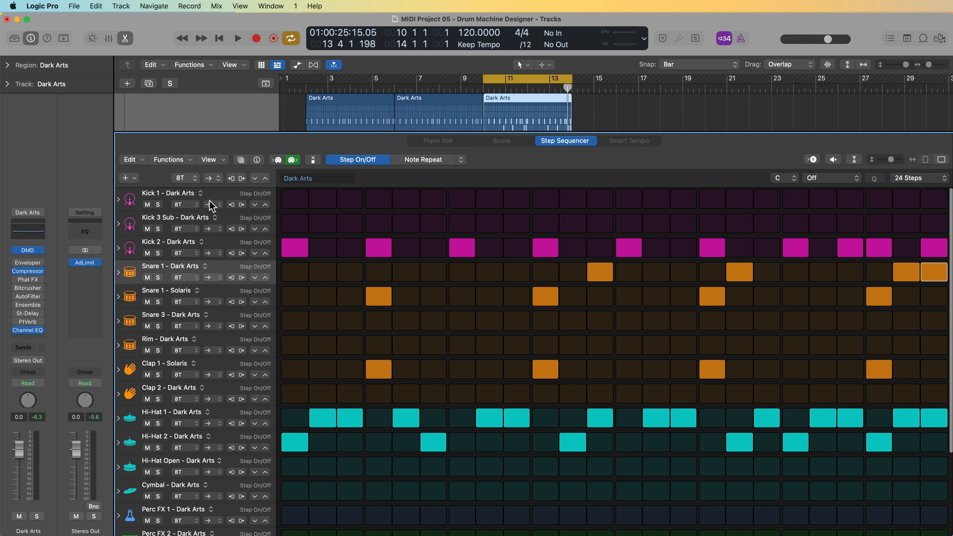
mouse_move(939, 207)
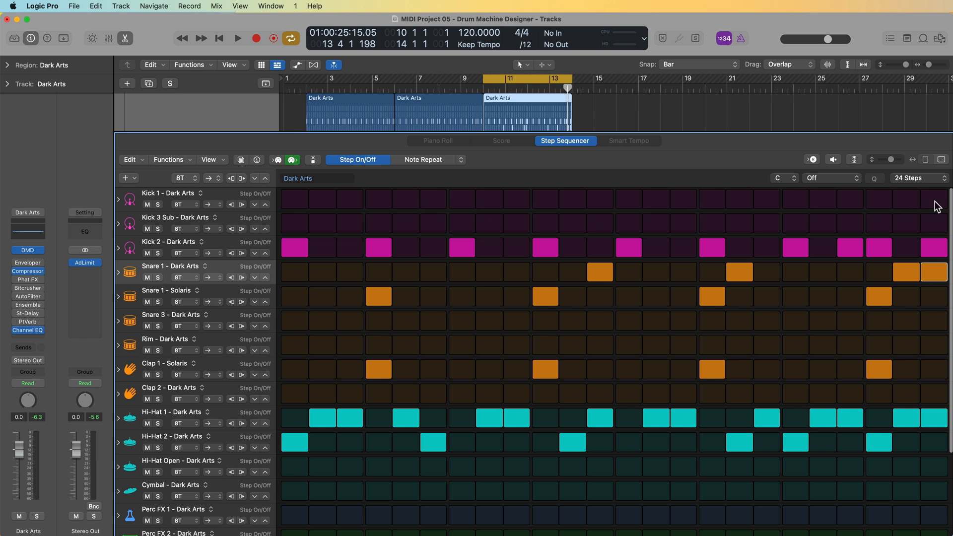
mouse_move(214, 245)
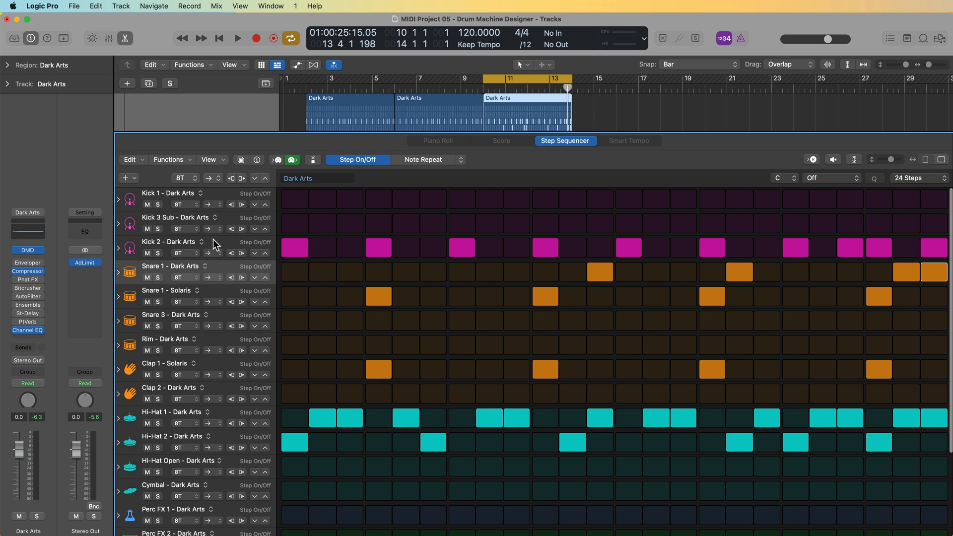
mouse_move(227, 244)
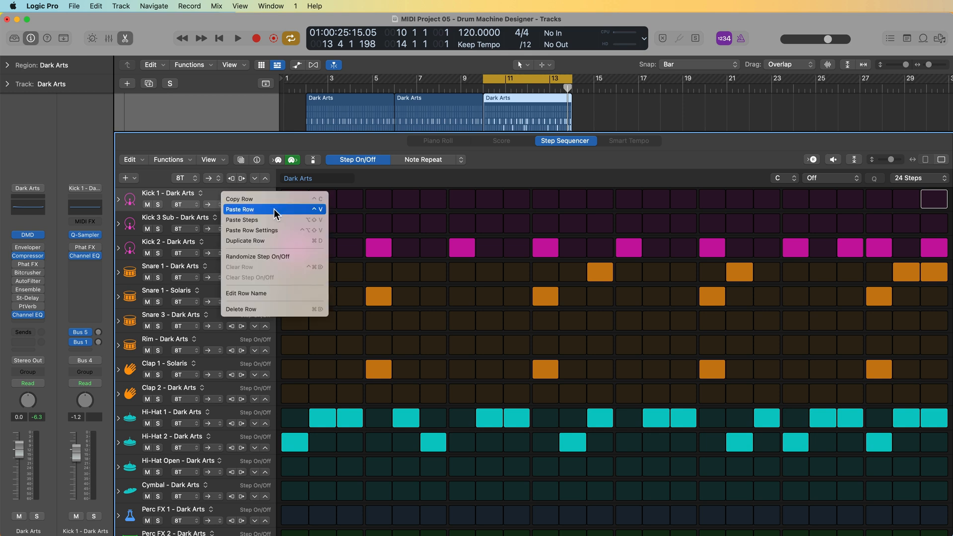
Step: Paste the copied pattern onto Kick 1, clear the Kick 2 row, and select the Kick 1 pad
click(239, 209)
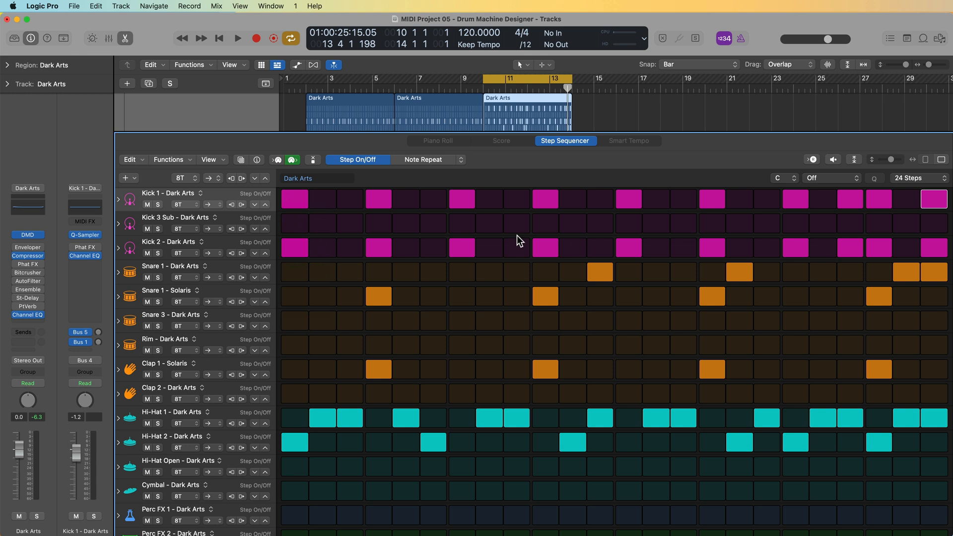
right_click(169, 241)
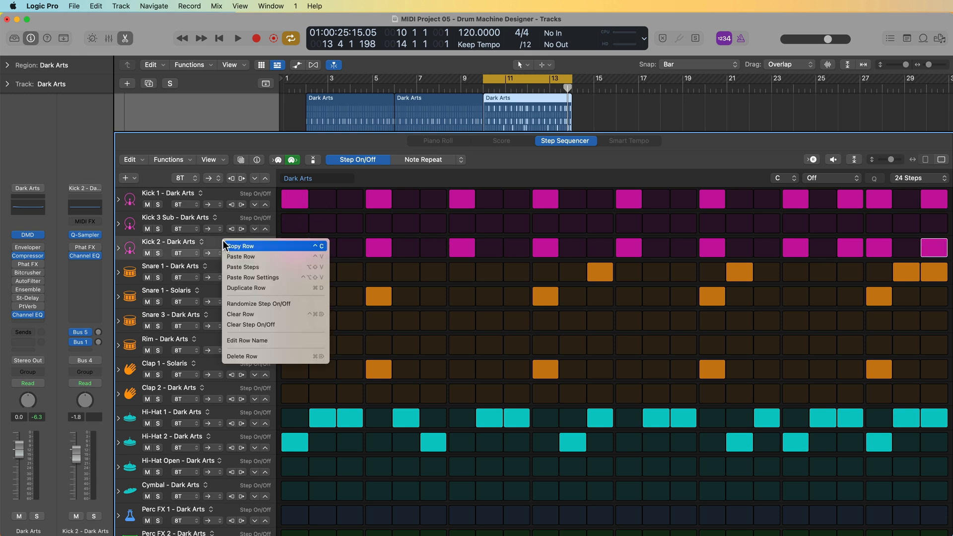
mouse_move(256, 314)
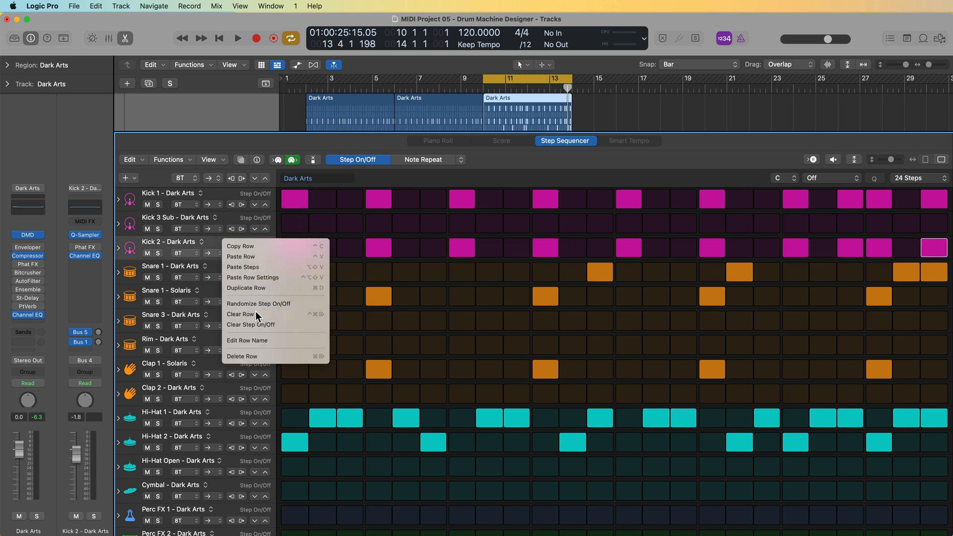
click(235, 38)
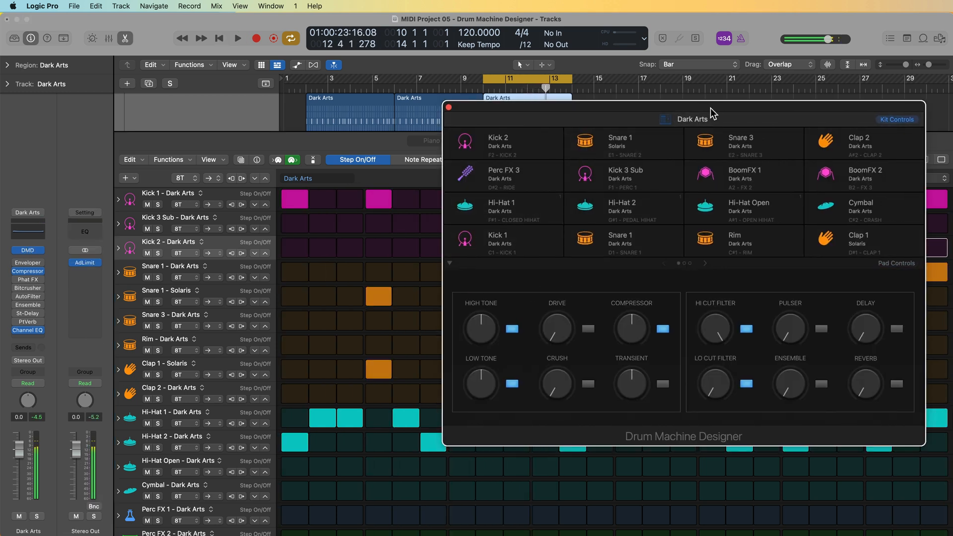
click(467, 240)
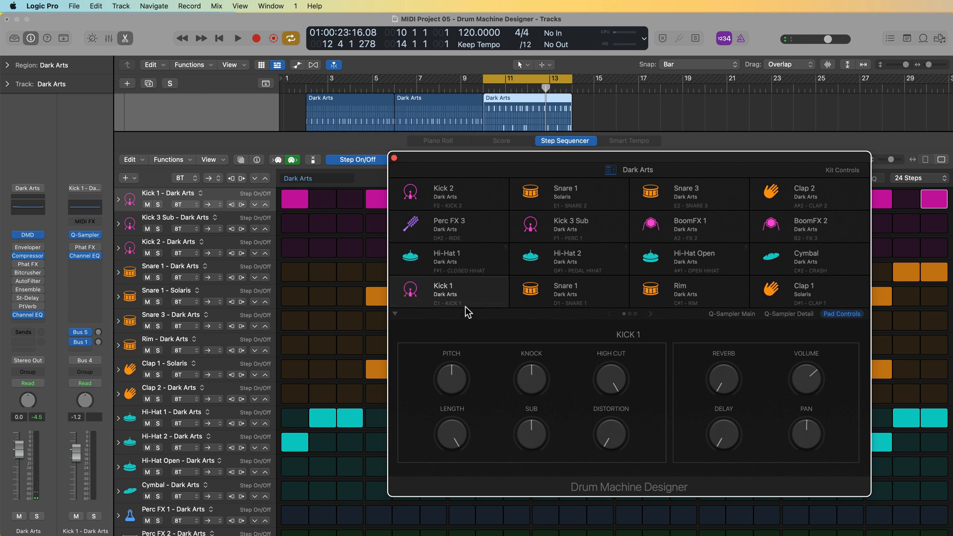
Step: Raise Kick 1's Knock to about 63% and play the beat to hear it
drag(807, 380, 807, 365)
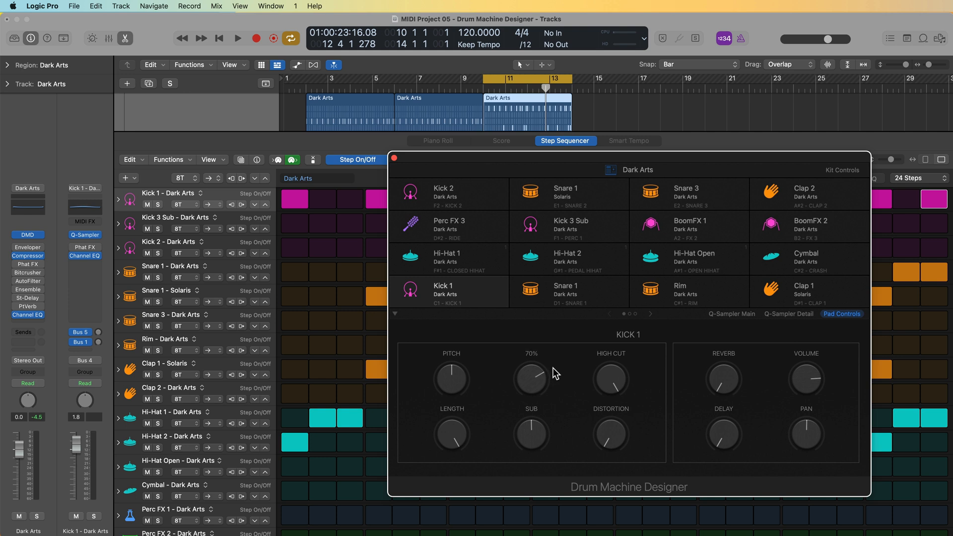
click(237, 38)
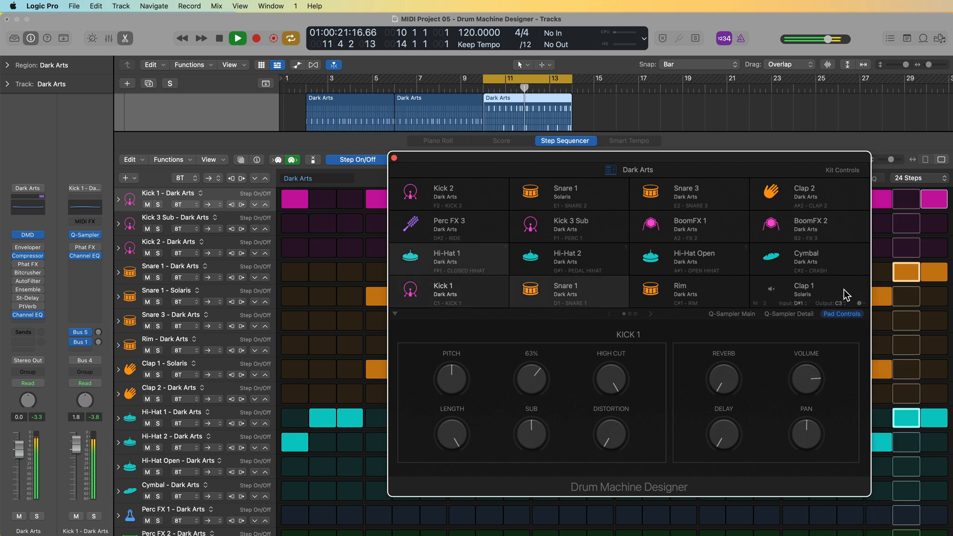
click(810, 292)
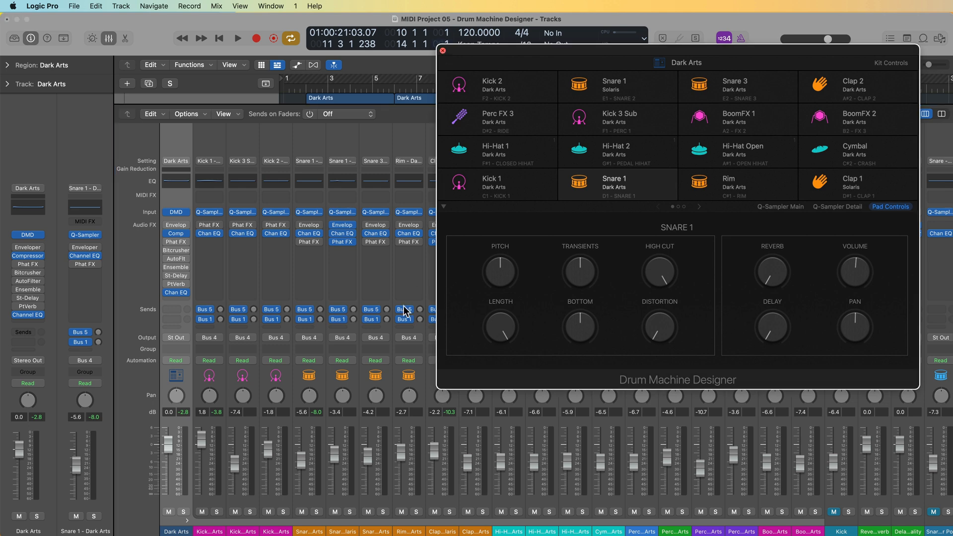
Step: Close the Drum Machine Designer window to reveal the mixer
click(444, 52)
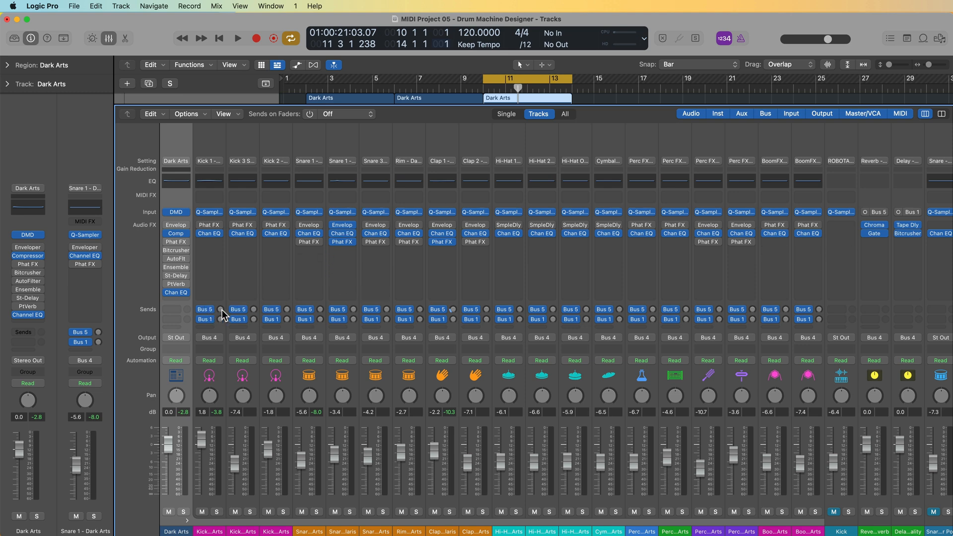
mouse_move(417, 336)
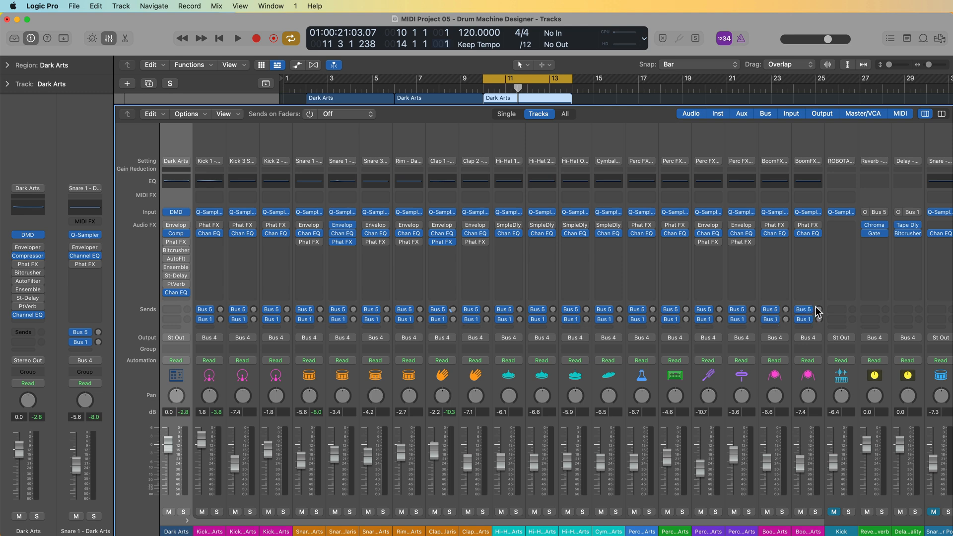
mouse_move(592, 346)
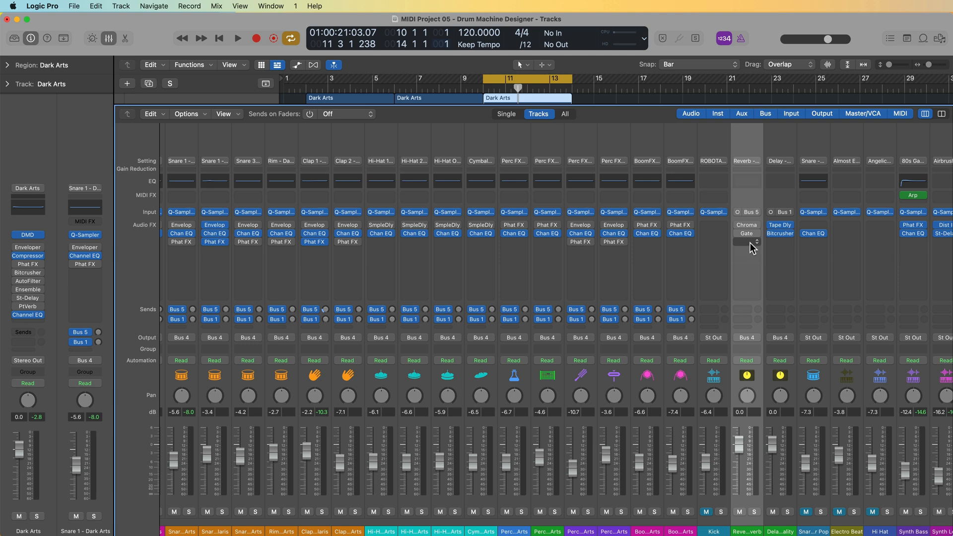
Step: Load ValhallaVintageVerb on the Reverb aux and choose a Gated Reverbs preset
click(746, 242)
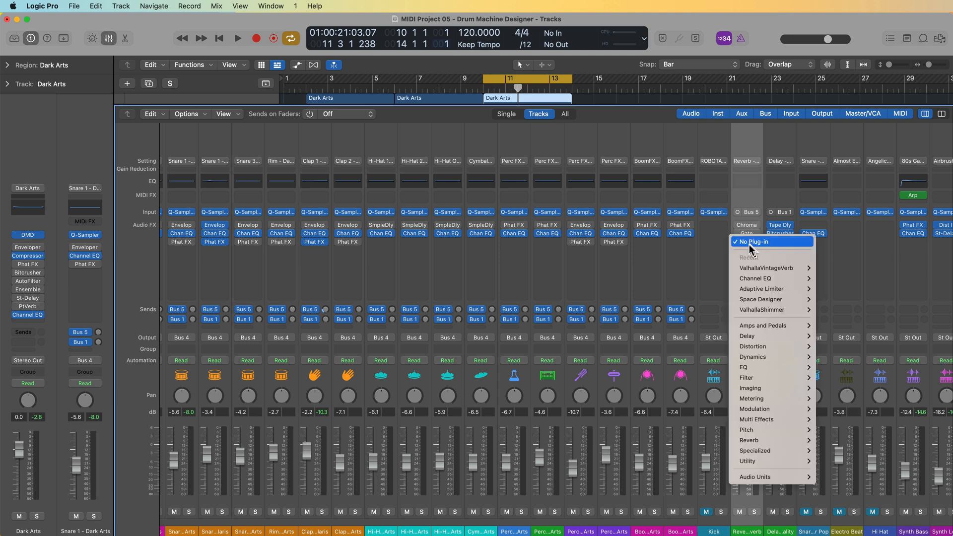
click(765, 268)
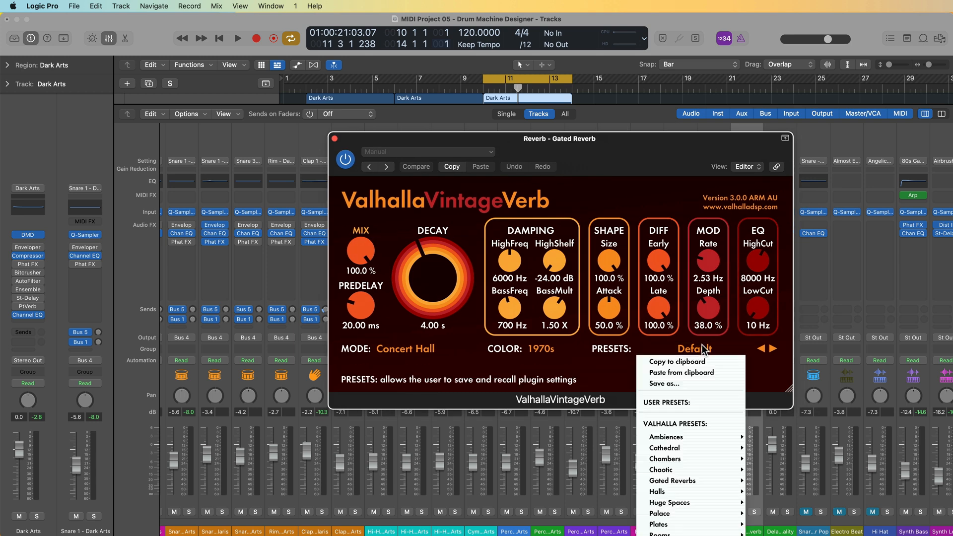
mouse_move(688, 480)
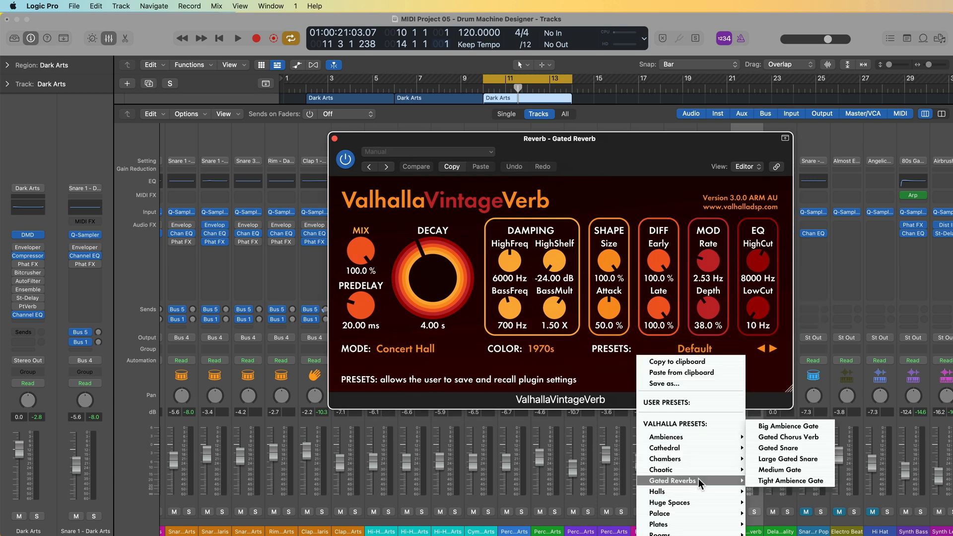
click(788, 459)
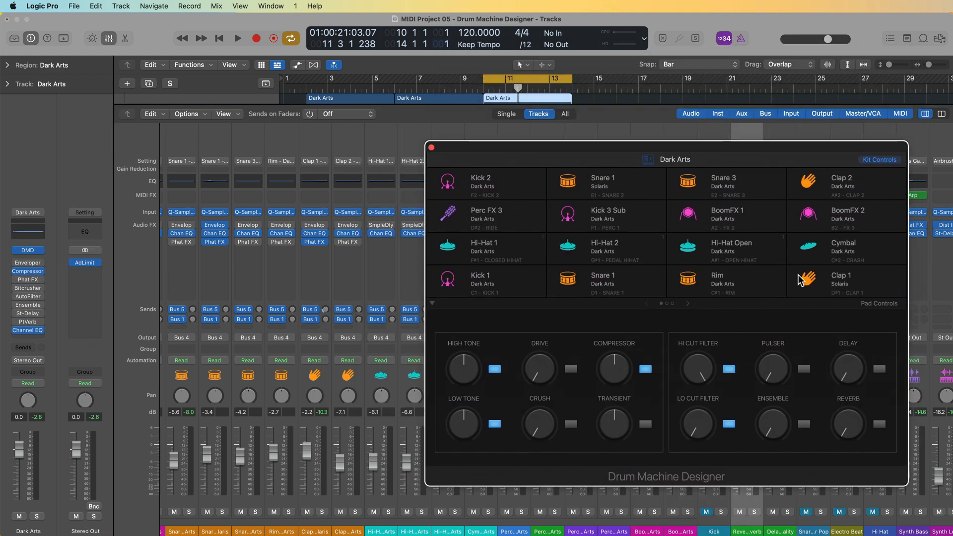
Step: Raise the Clap 1 pad's reverb send and audition it
click(846, 281)
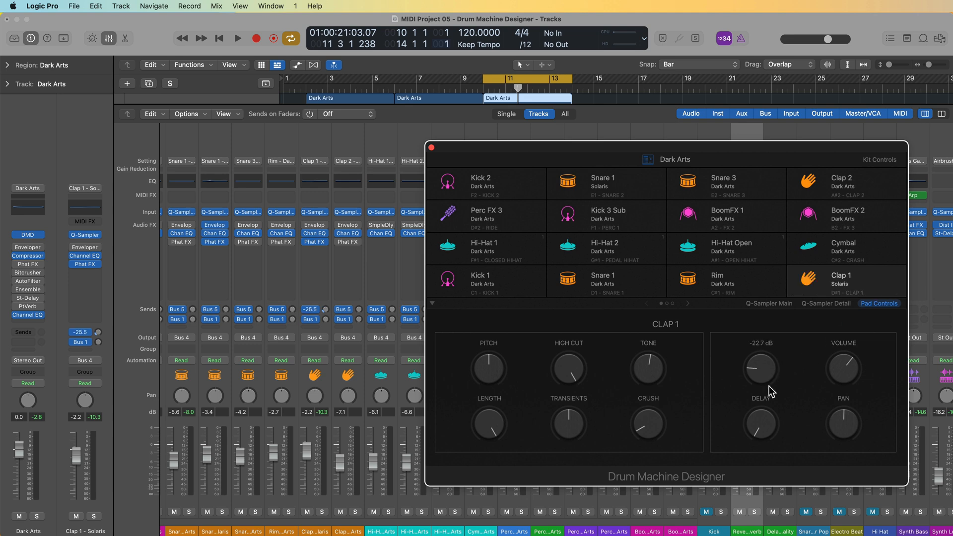
drag(760, 377, 763, 365)
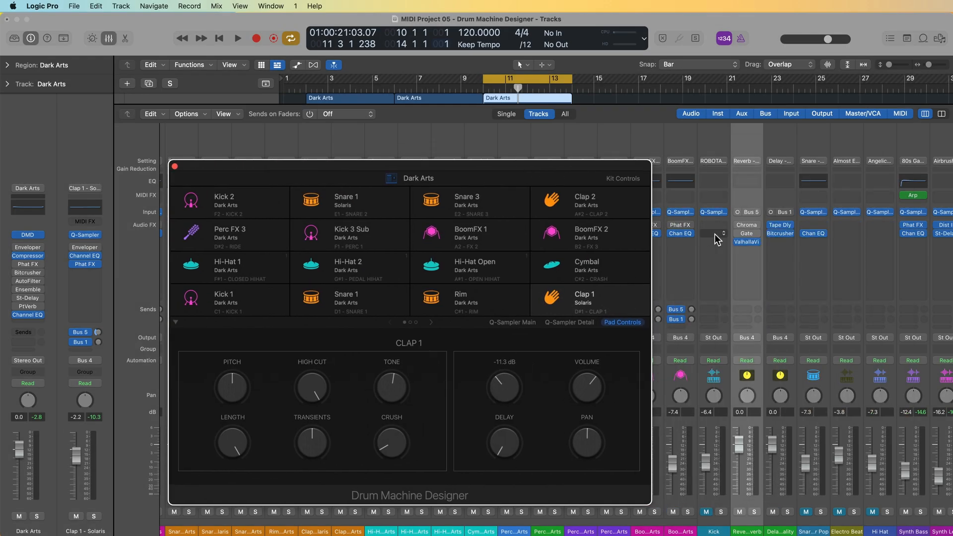
click(236, 39)
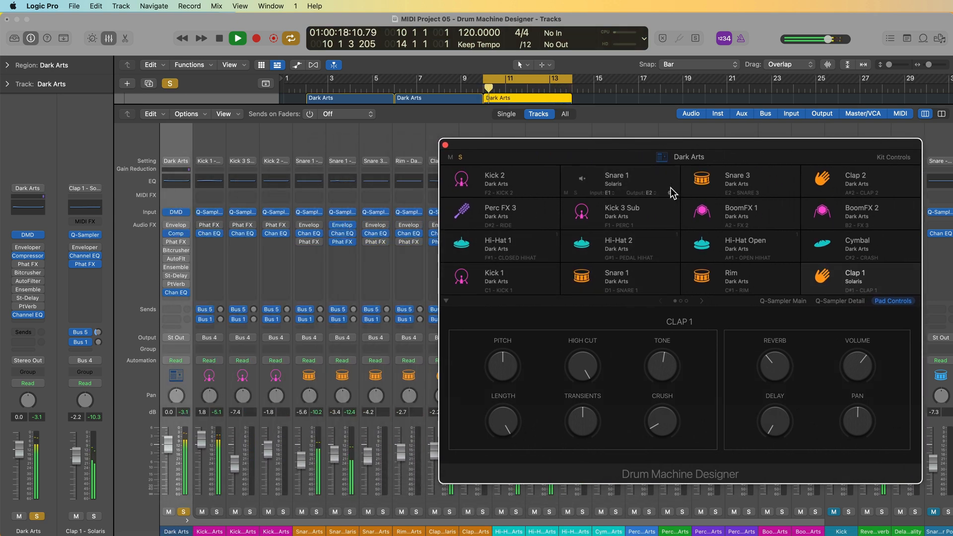
Step: Send Snare 1 to the reverb at -2.0 dB volume, then set Hi-Hat 2's reverb send
click(616, 179)
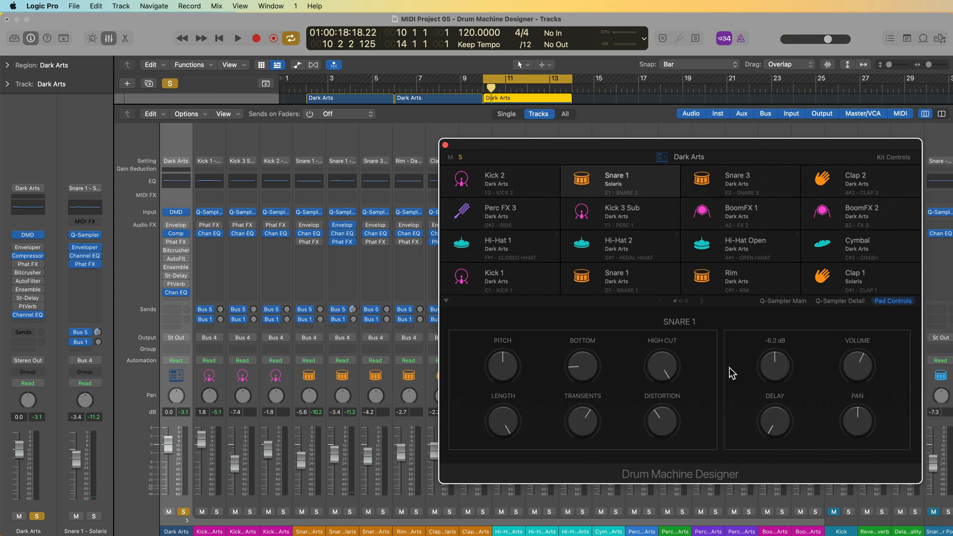
drag(856, 365, 857, 389)
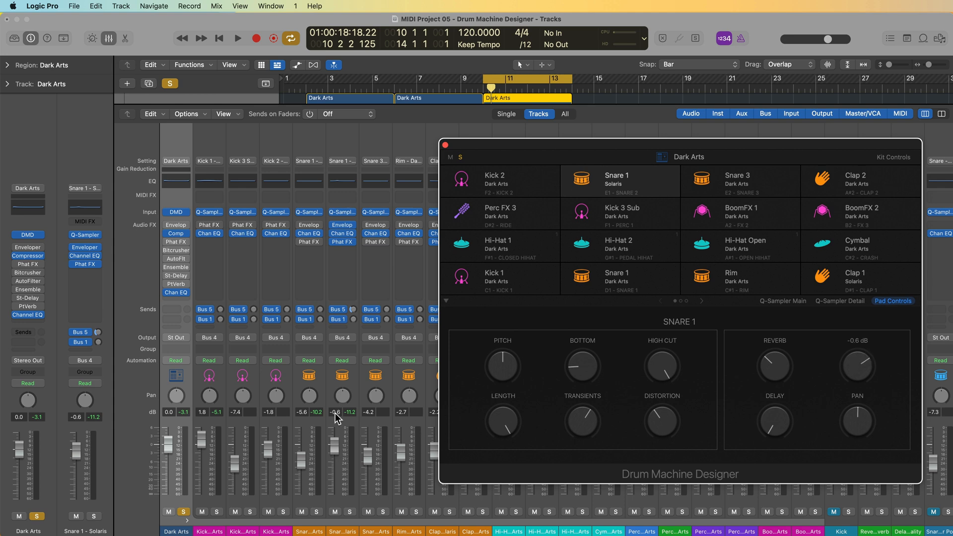
drag(857, 364, 857, 374)
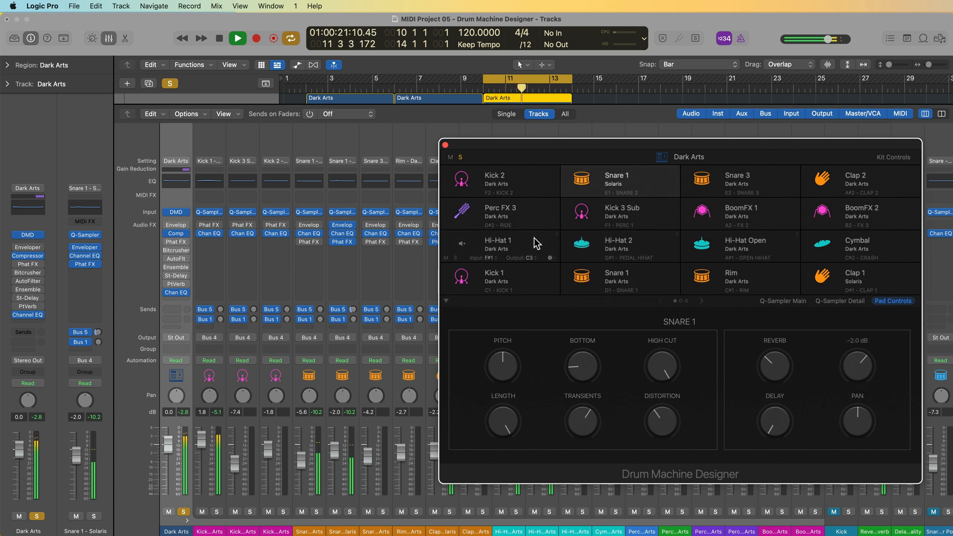
click(499, 244)
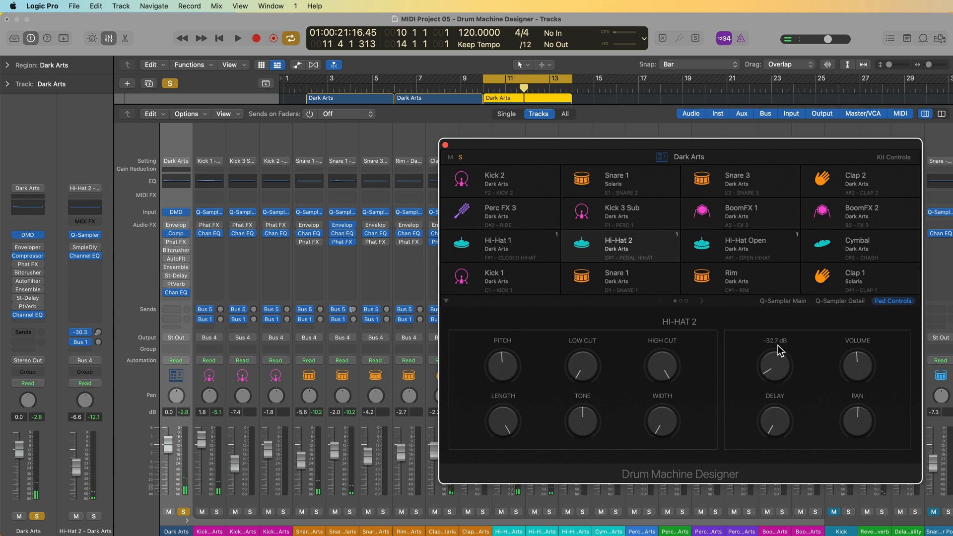
click(236, 37)
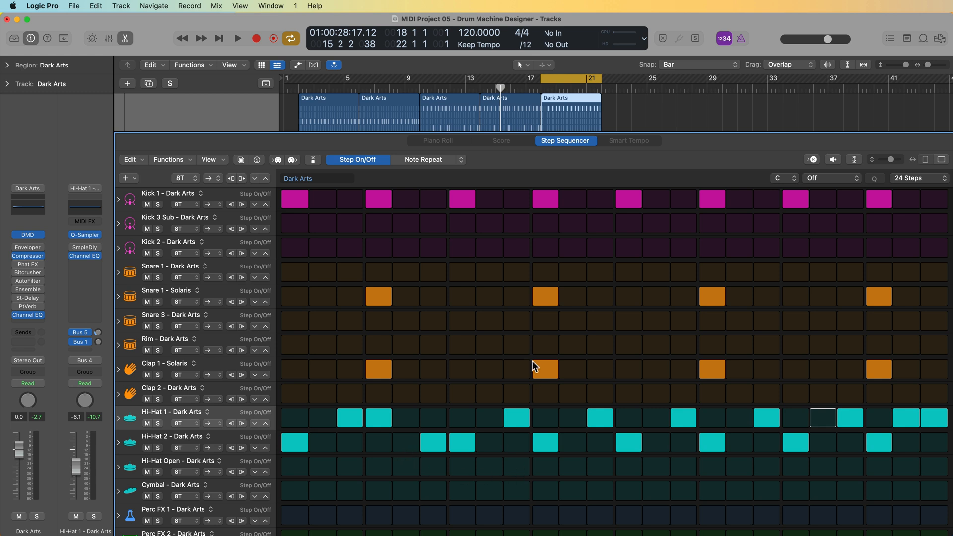
Step: Play back the Dark Arts pattern and switch the lower pane to the mixer
click(236, 38)
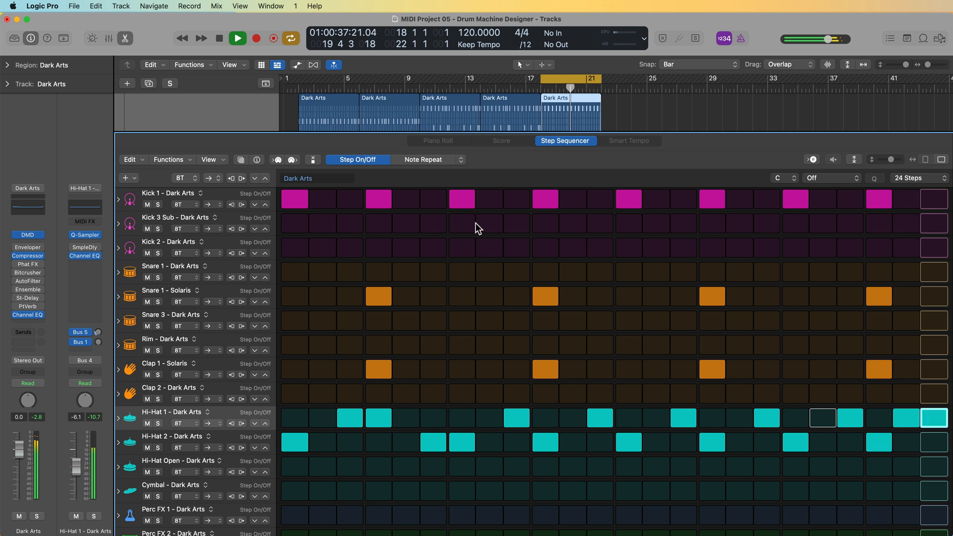
click(423, 159)
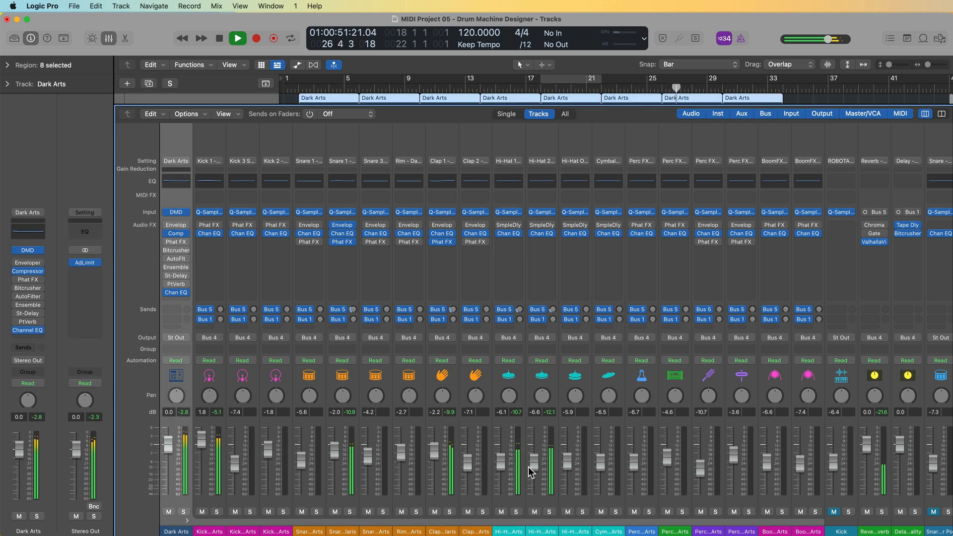
click(508, 160)
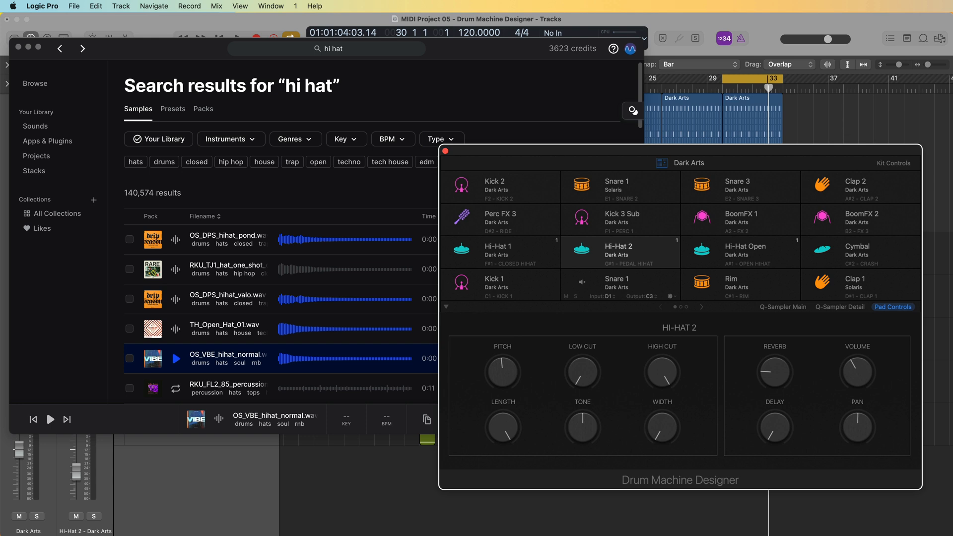
mouse_move(643, 290)
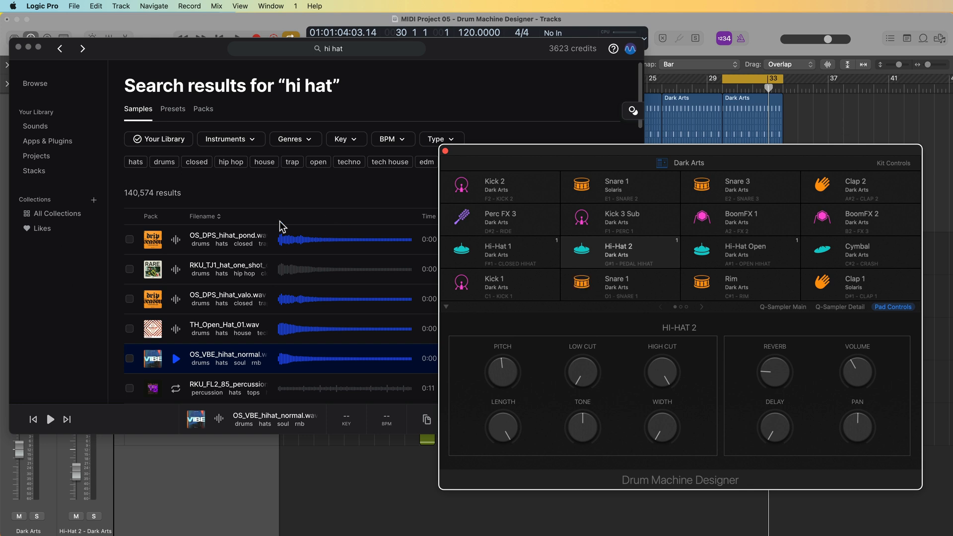
mouse_move(272, 206)
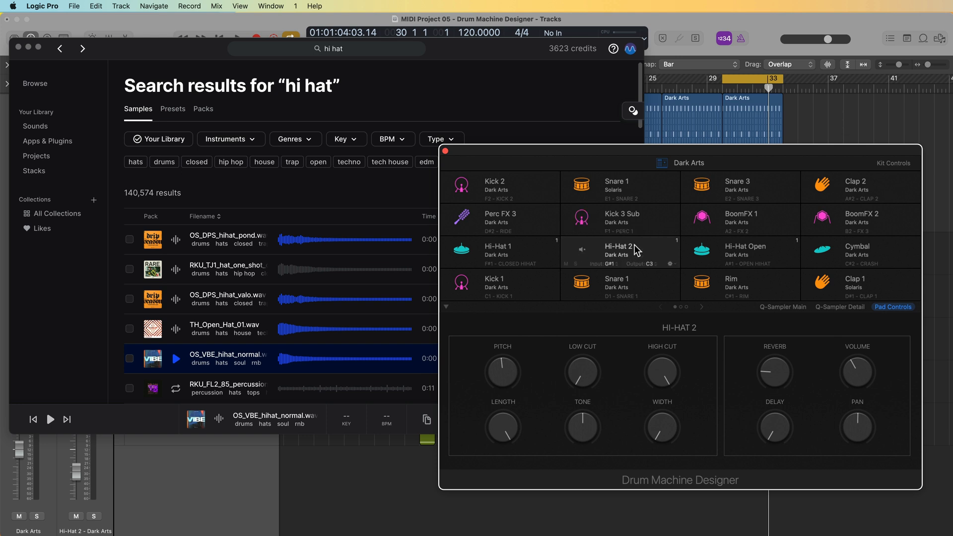
mouse_move(648, 254)
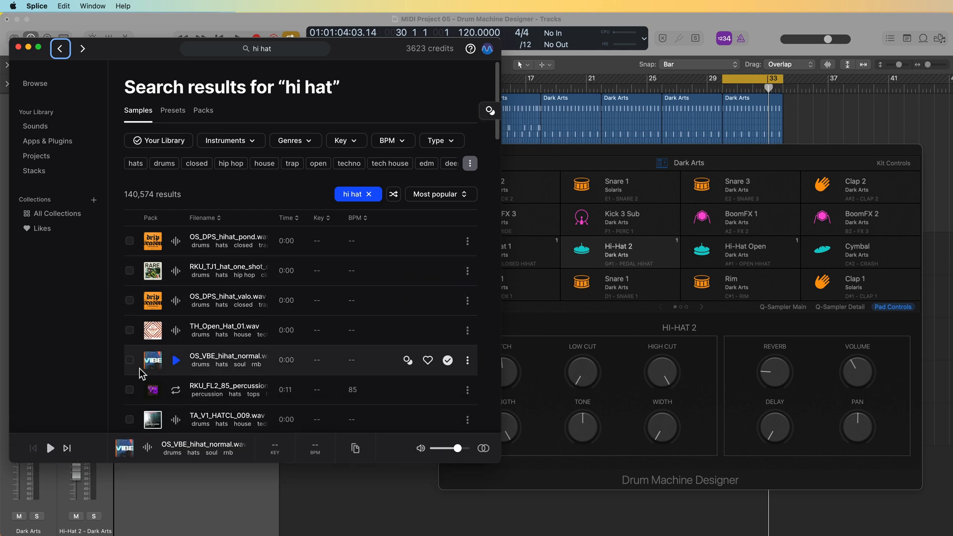
mouse_move(310, 356)
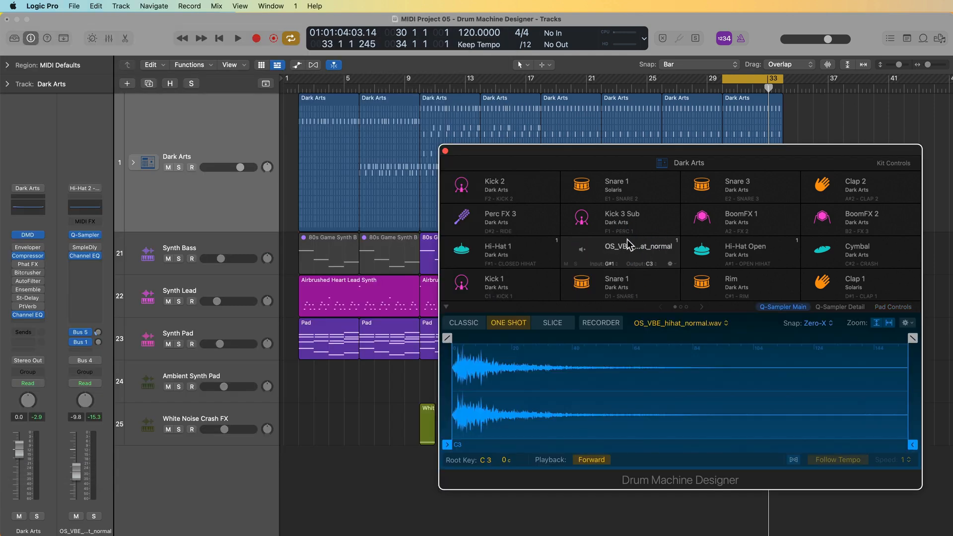
Step: Rename the newly loaded hi-hat sample pad back to Hi-Hat 2
double_click(640, 246)
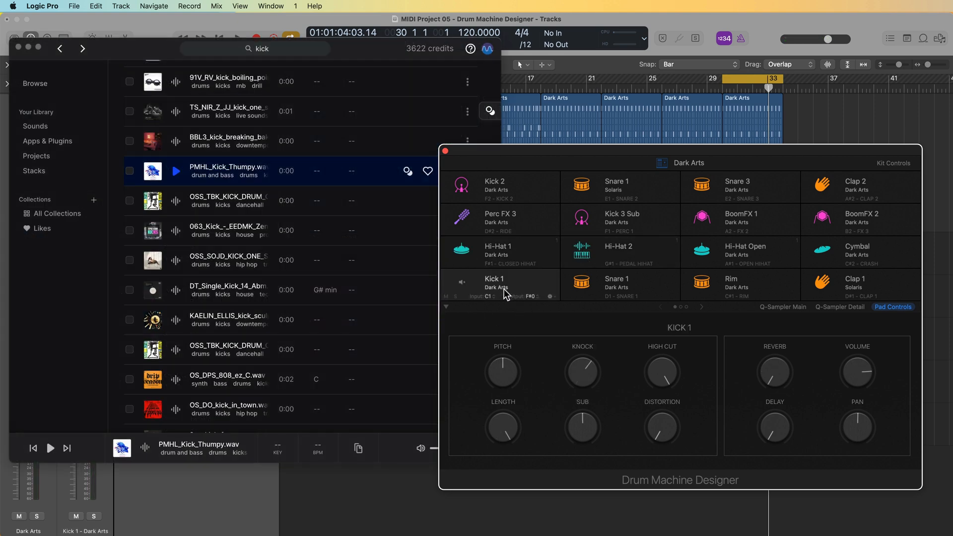
Step: Load PMHL_Kick_Thumpy.wav onto the Kick 1 pad and restore the pad name to Kick 1
click(462, 282)
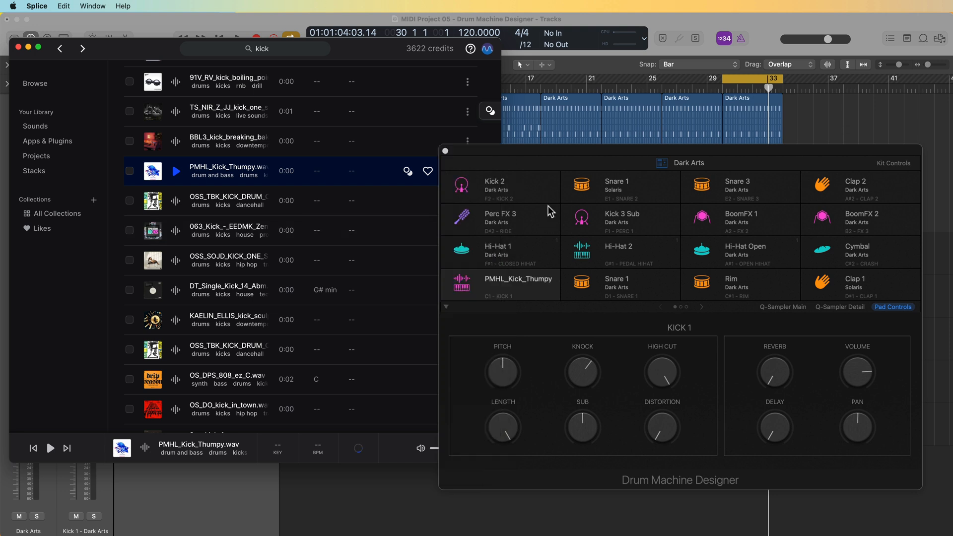
click(783, 307)
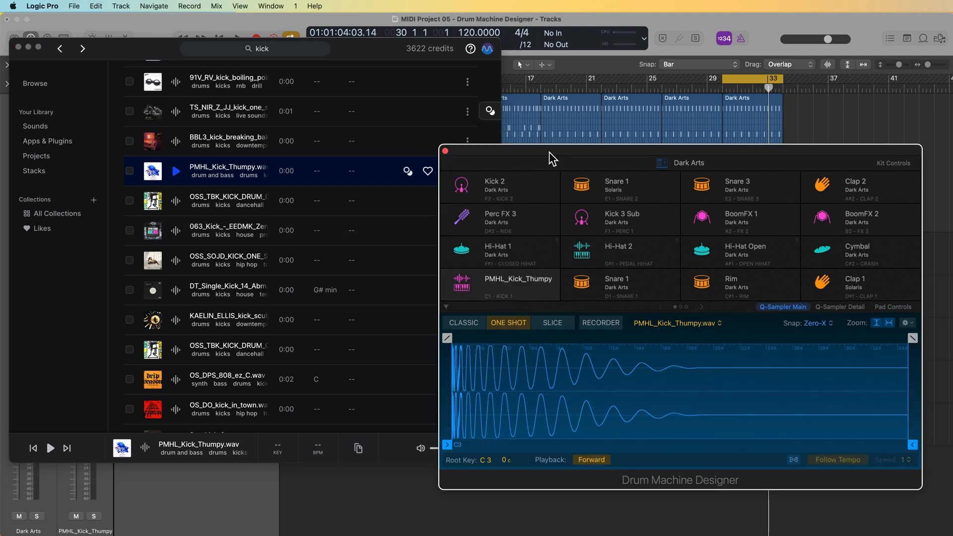
double_click(518, 278)
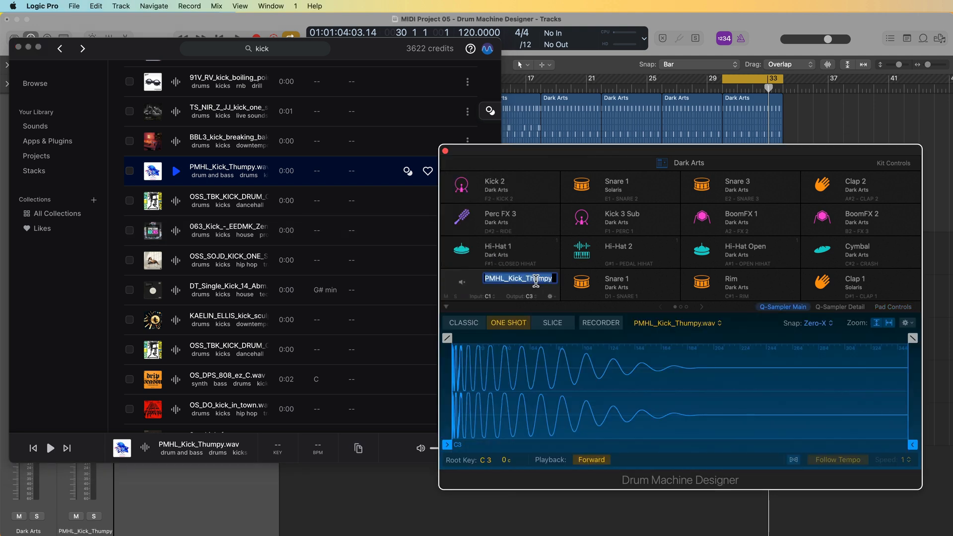
click(892, 307)
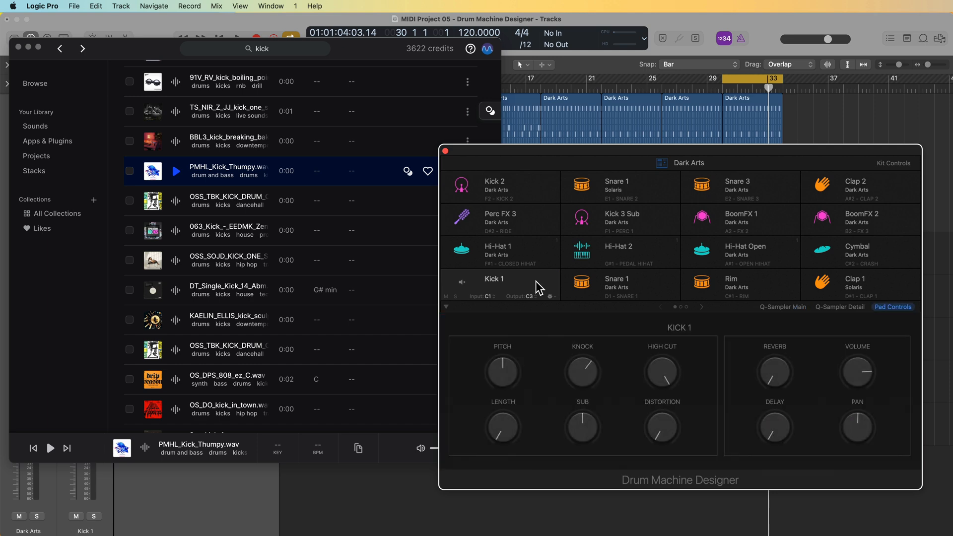
Step: Review the Kick 1 sample waveform and its detailed Q-Sampler settings
click(783, 307)
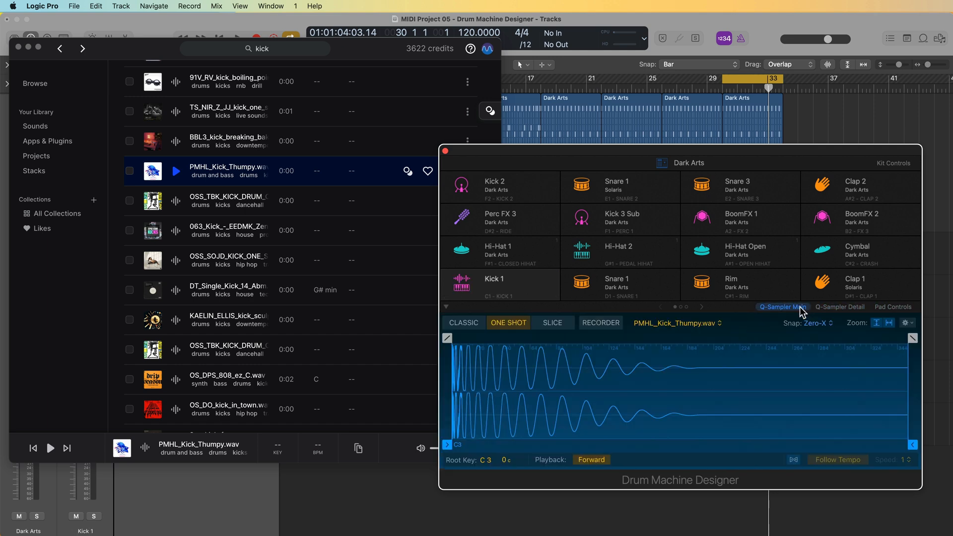
mouse_move(572, 385)
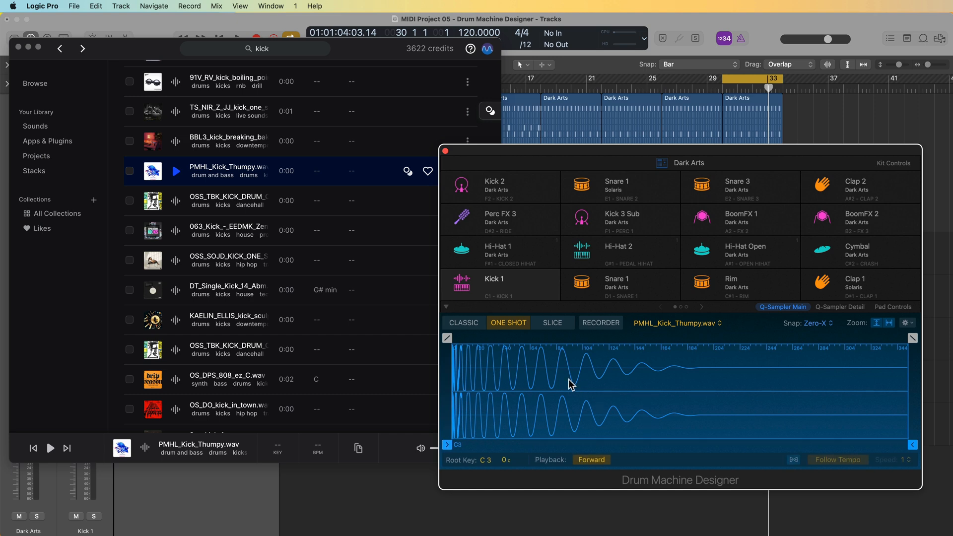
mouse_move(790, 310)
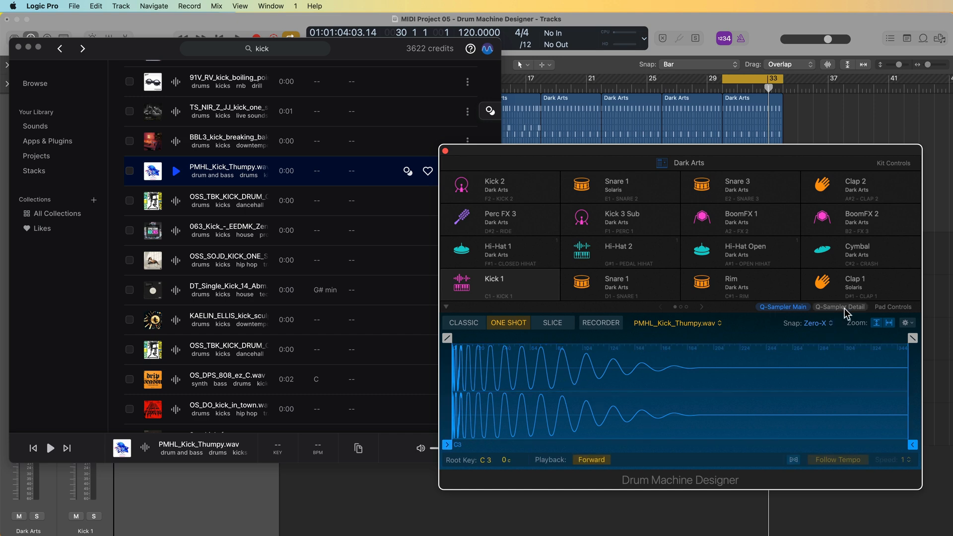
click(840, 307)
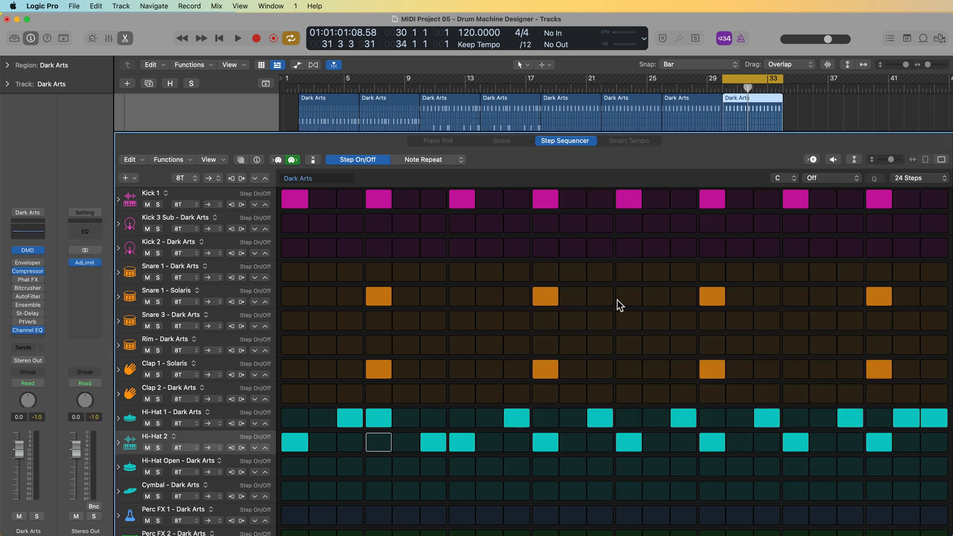
mouse_move(473, 411)
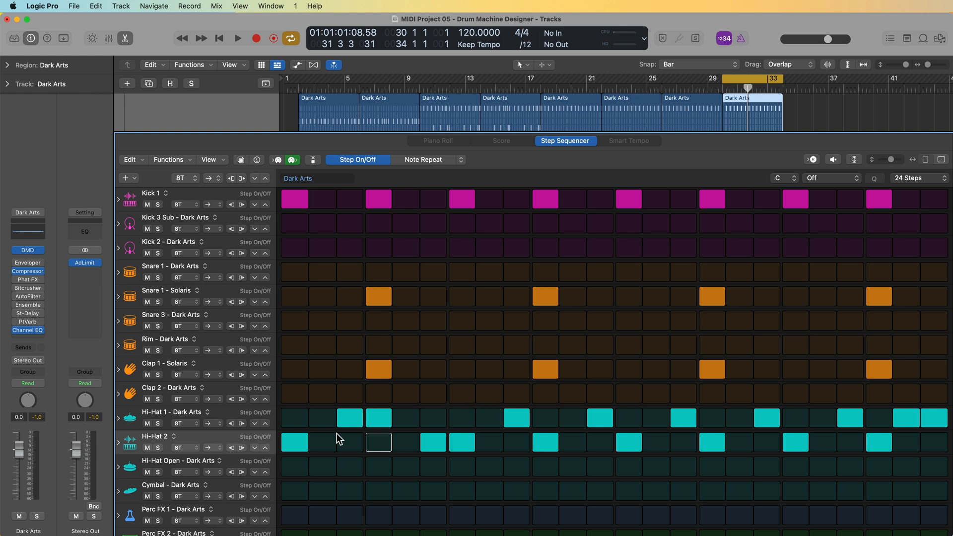
mouse_move(252, 448)
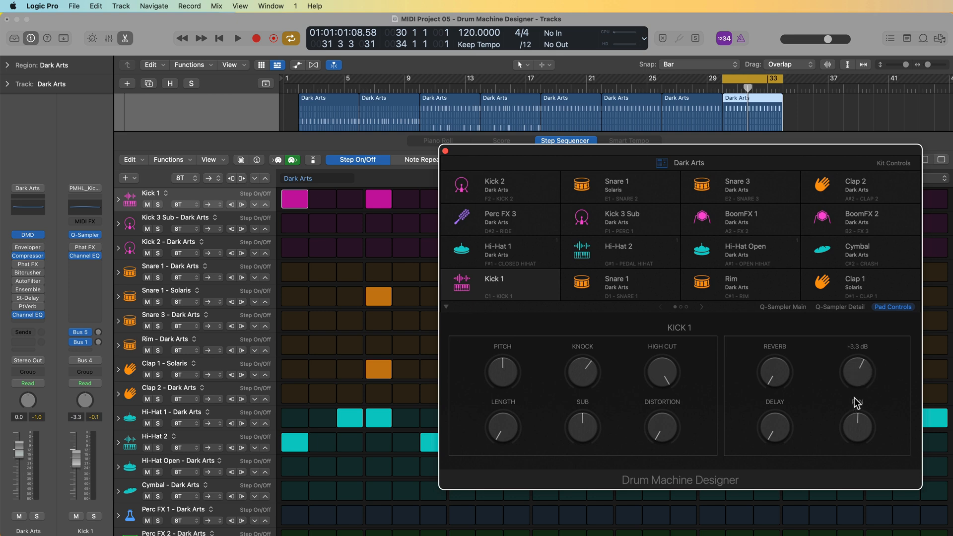
Step: Lower the Kick 1 pad volume to -3.3 dB and play back the full arrangement
click(236, 37)
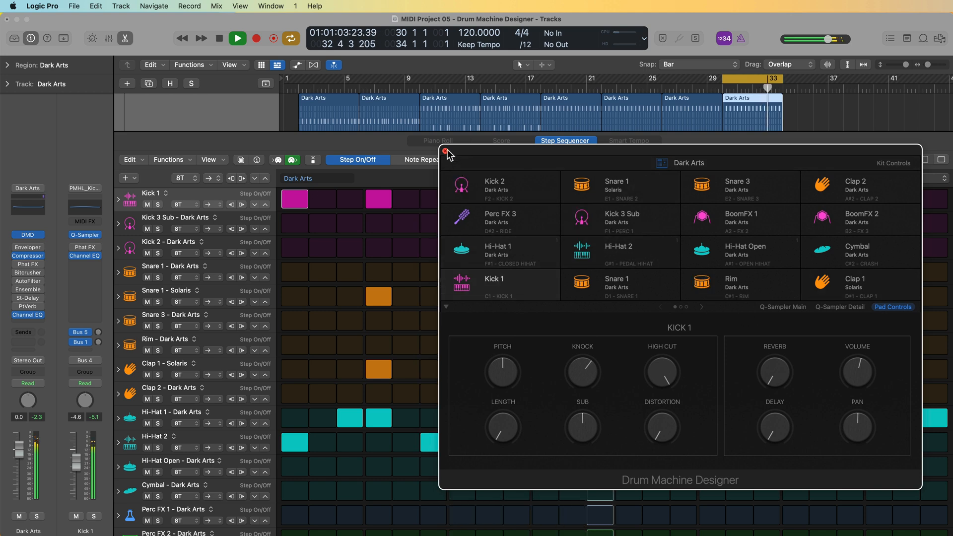
click(445, 150)
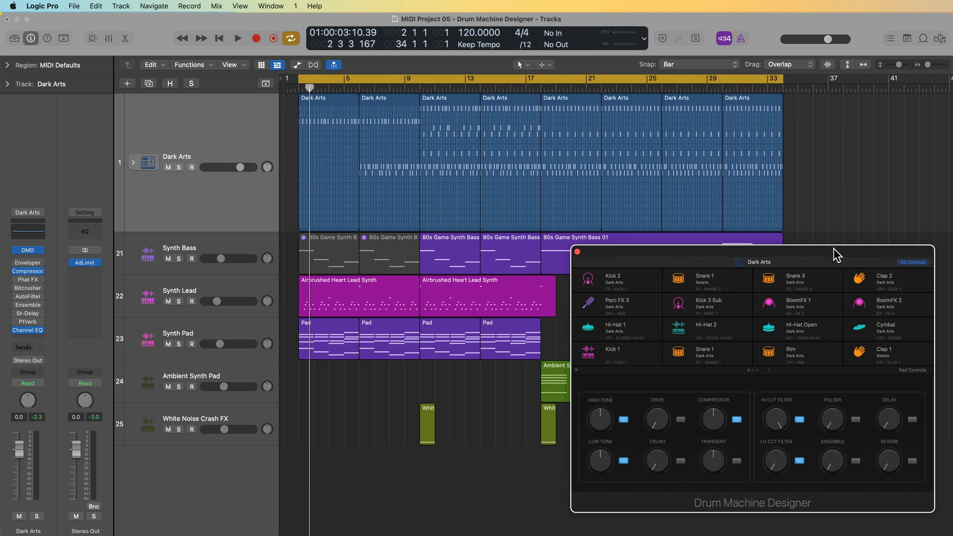
click(235, 37)
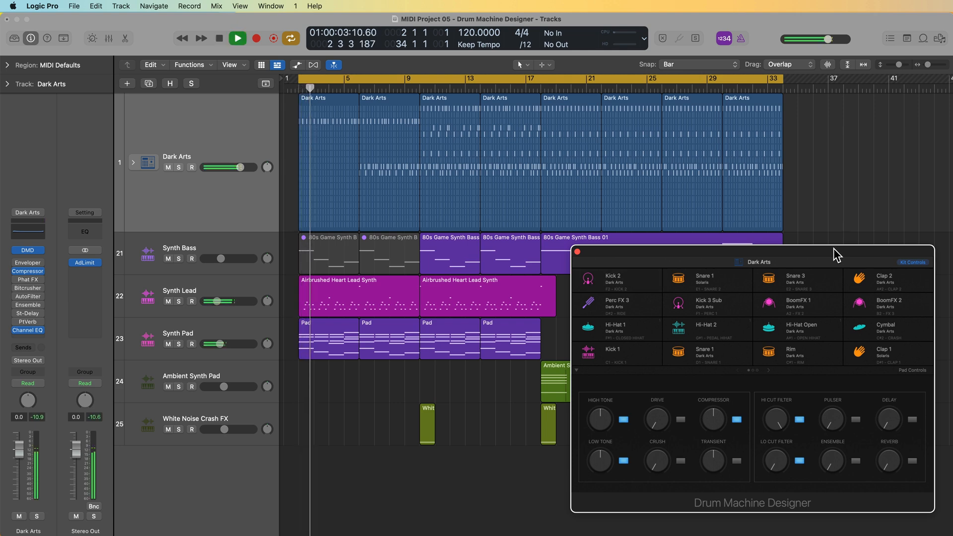